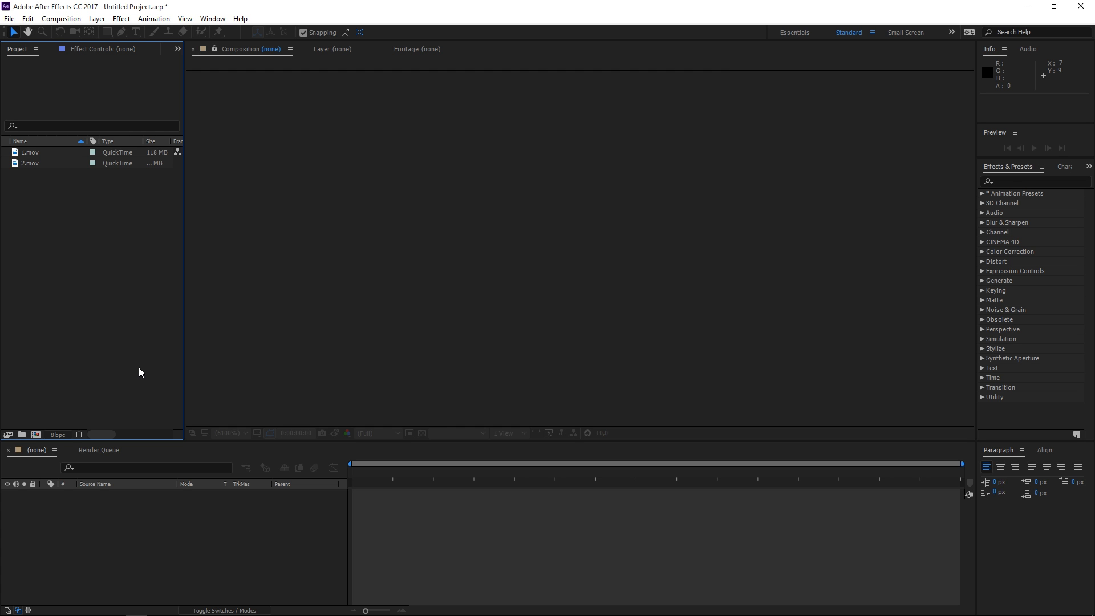
# Create the 1920x1080 composition Main and add 1.mov and 2.mov as layers.
pyautogui.click(29, 151)
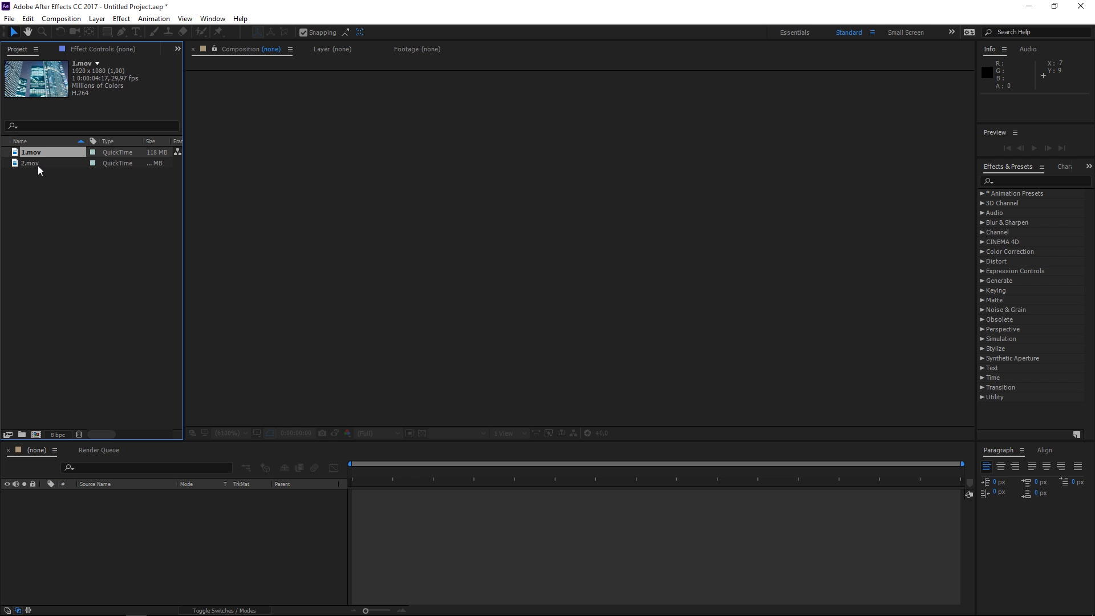
pyautogui.click(29, 163)
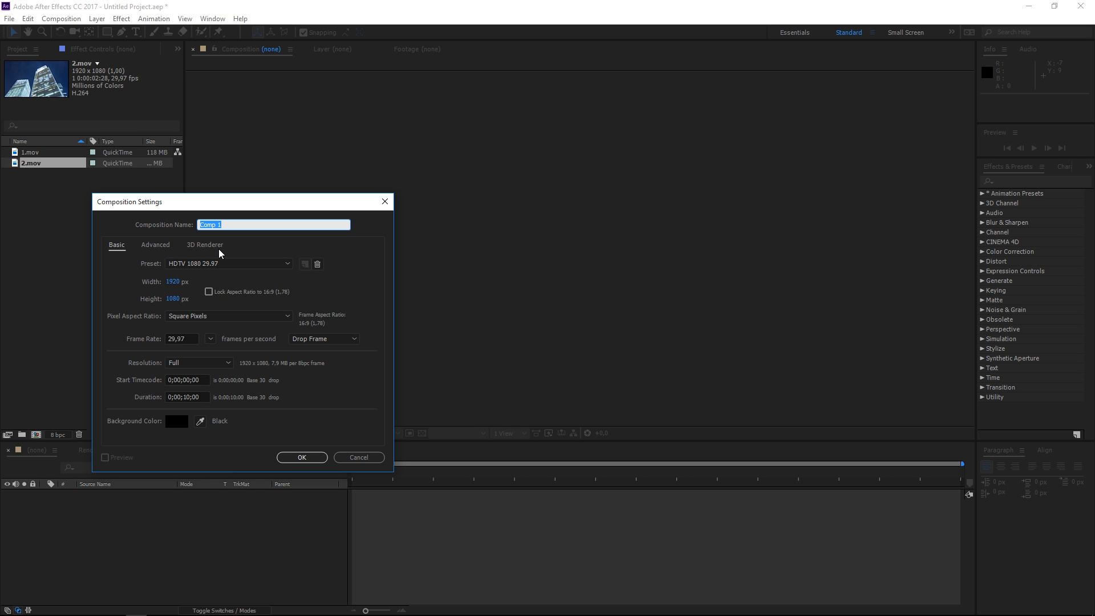
pyautogui.click(301, 457)
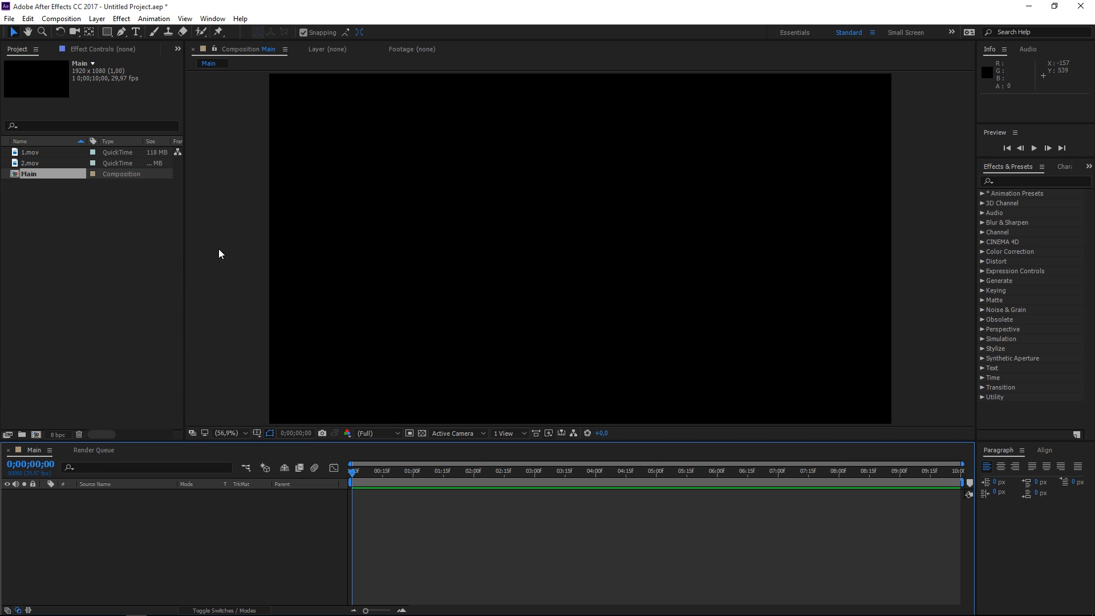
pyautogui.click(31, 163)
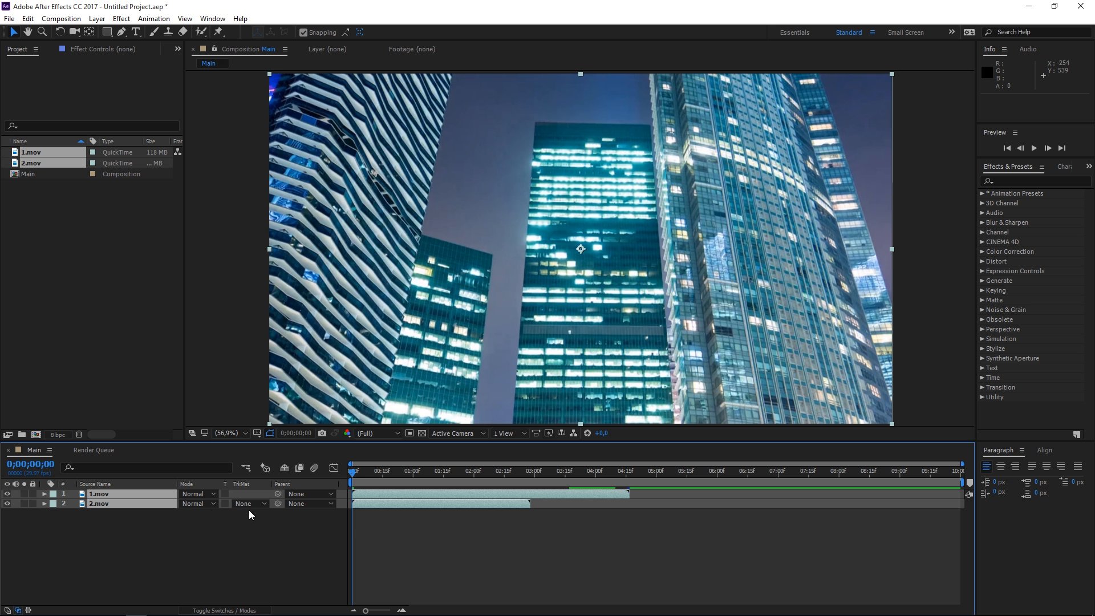
# Shift 2.mov to start at the end of 1.mov and trim Main to the work area (~7.5 s).
pyautogui.moveTo(441, 503); pyautogui.dragTo(708, 502)
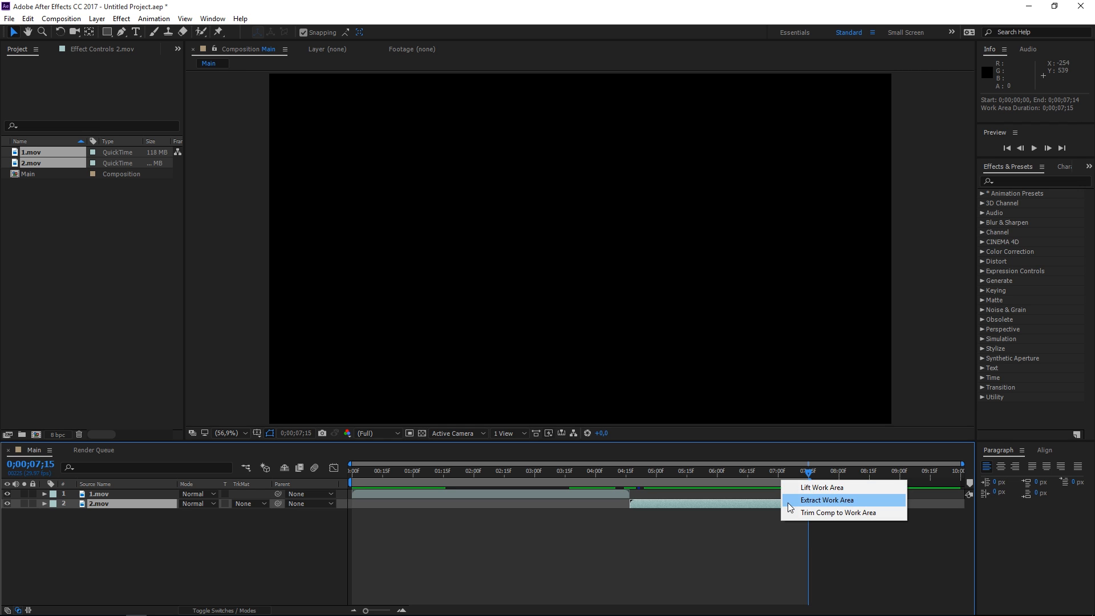
pyautogui.click(826, 500)
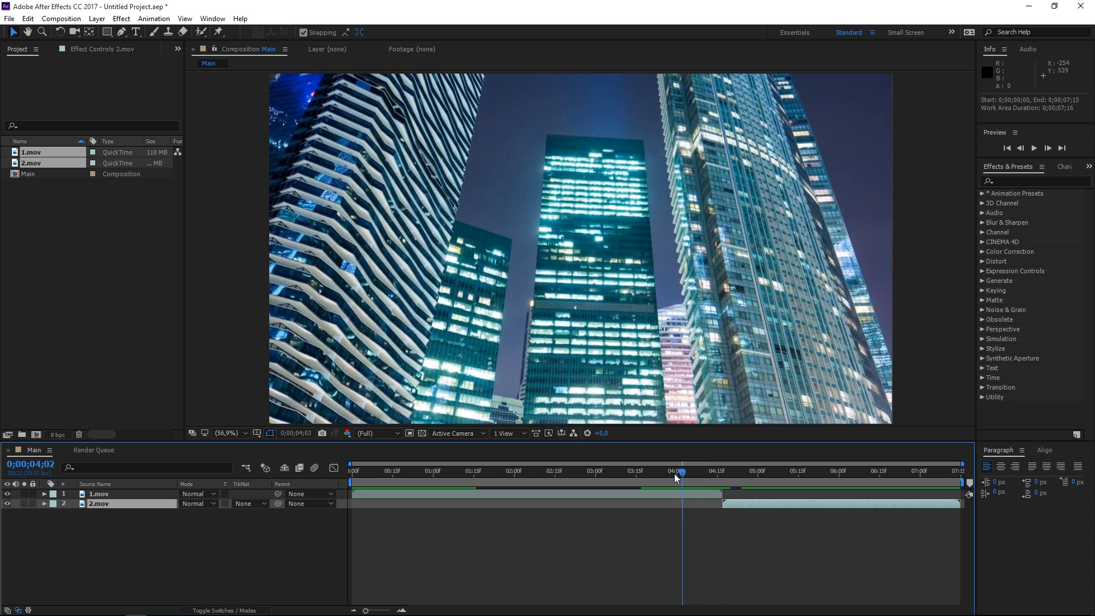
pyautogui.moveTo(677, 471); pyautogui.dragTo(667, 471)
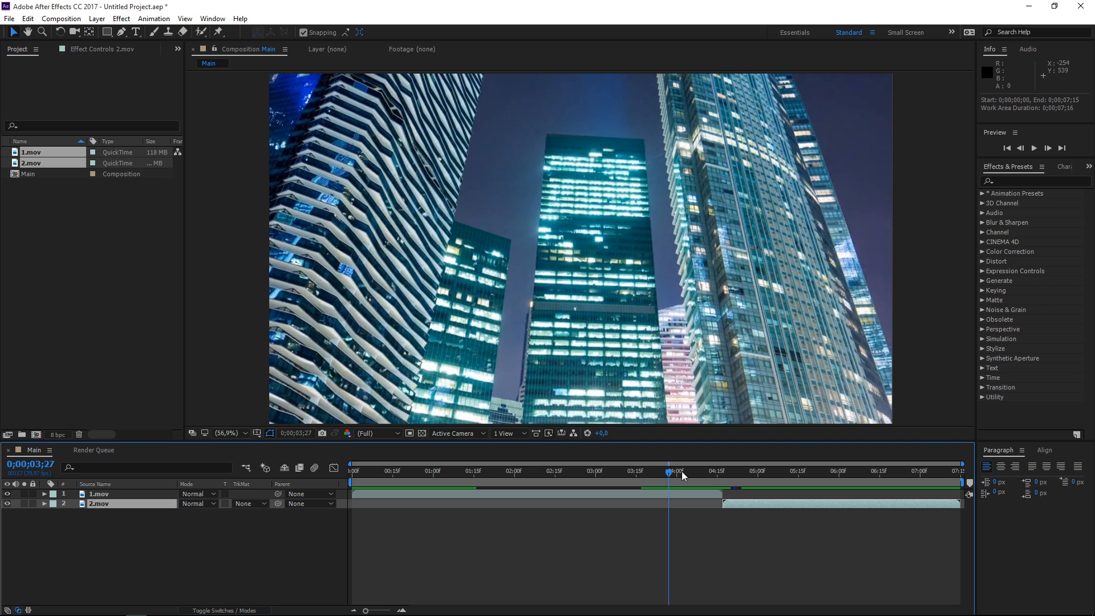
pyautogui.moveTo(667, 471); pyautogui.dragTo(711, 471)
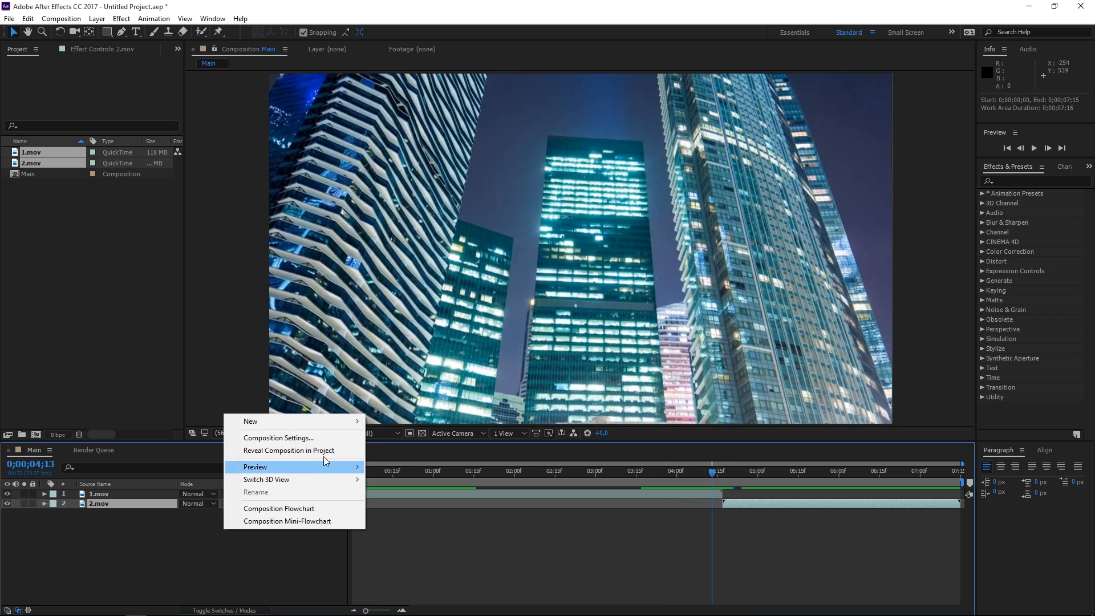
pyautogui.moveTo(251, 421)
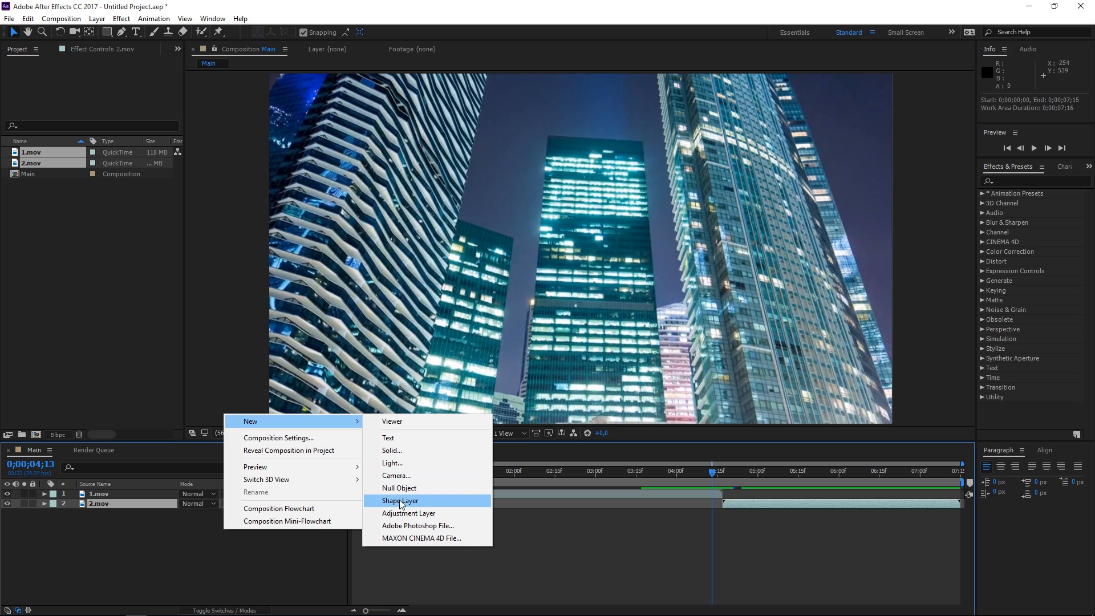
# Add a shape layer with 450 and 650 px rectangle paths and a red fill.
pyautogui.click(399, 501)
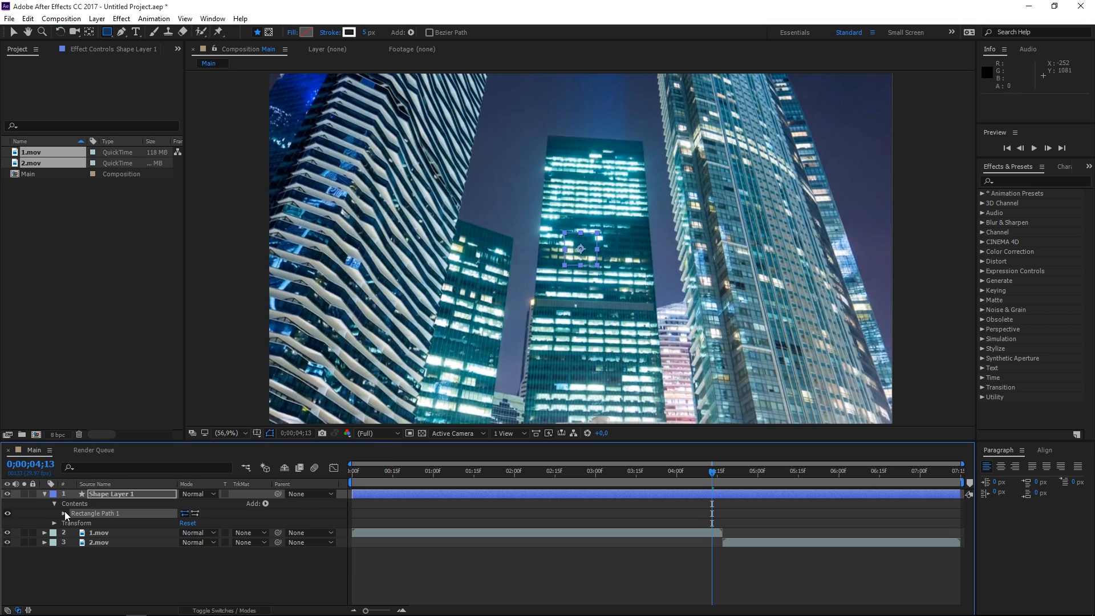
pyautogui.click(55, 513)
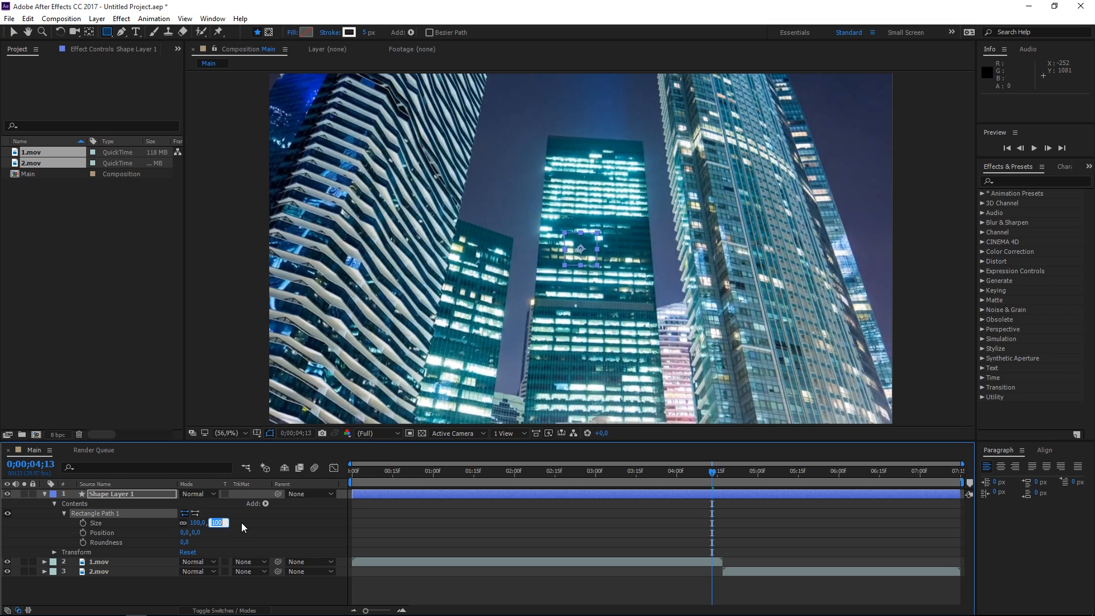
pyautogui.write('450,')
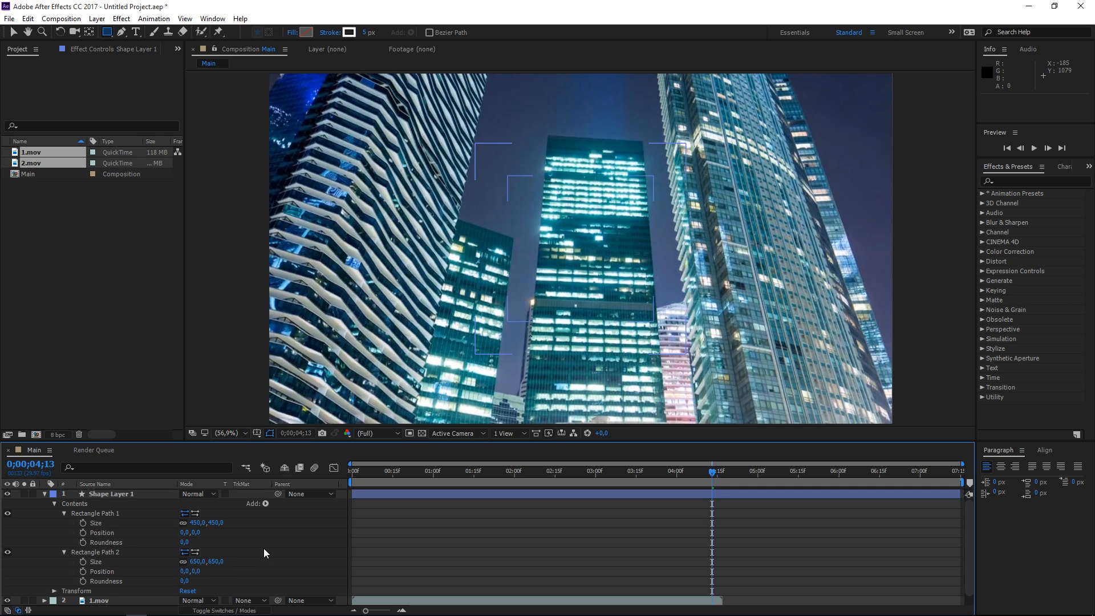
pyautogui.moveTo(293, 542)
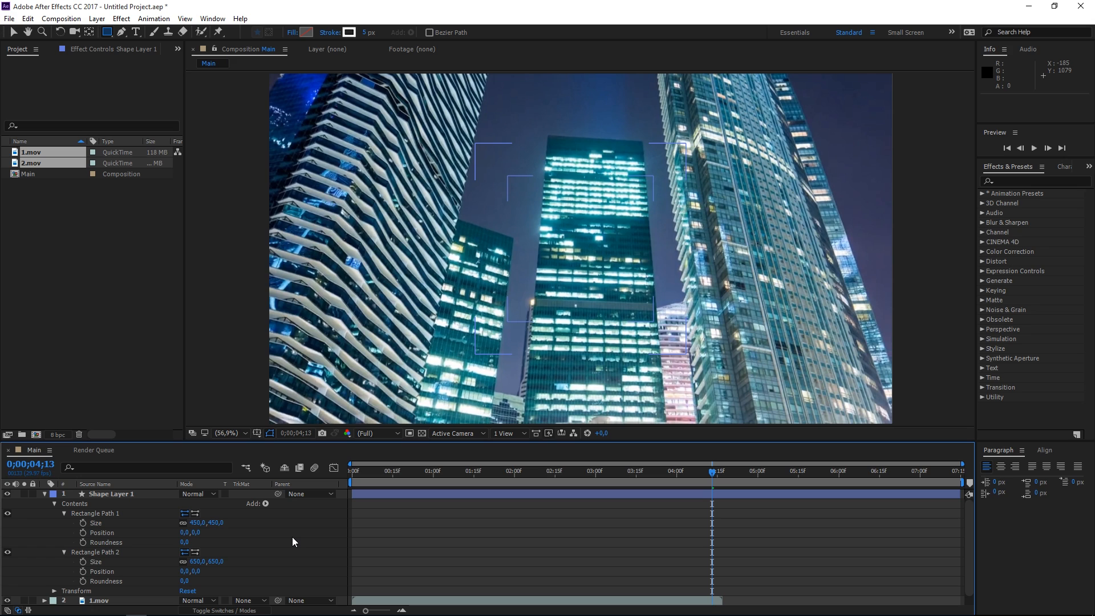
pyautogui.click(267, 503)
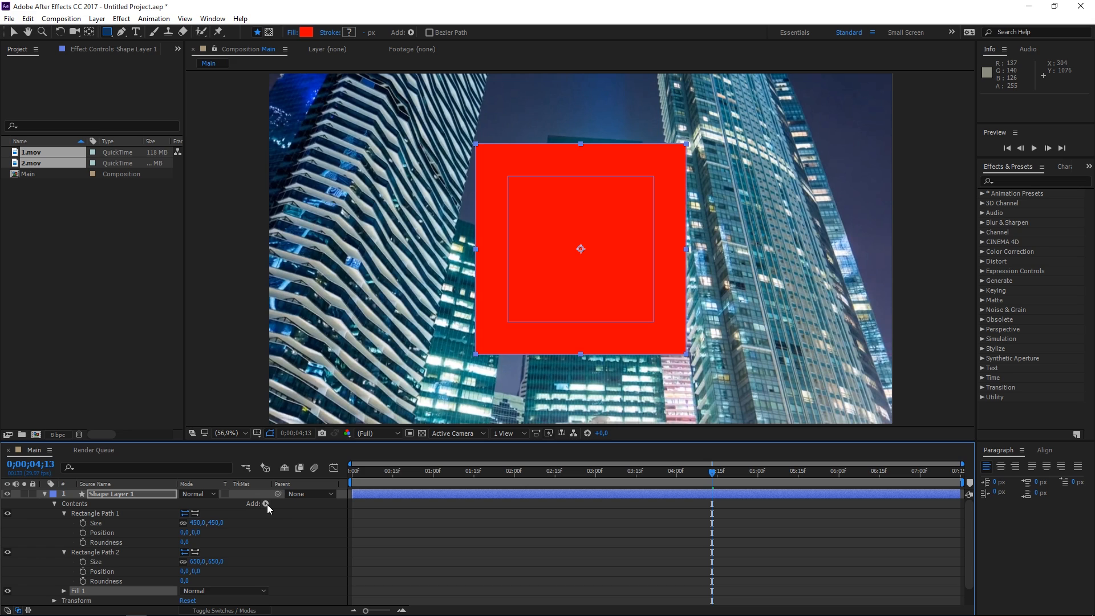
# Add Merge Paths set to Exclude Intersections so the rectangles form a hollow frame.
pyautogui.click(266, 502)
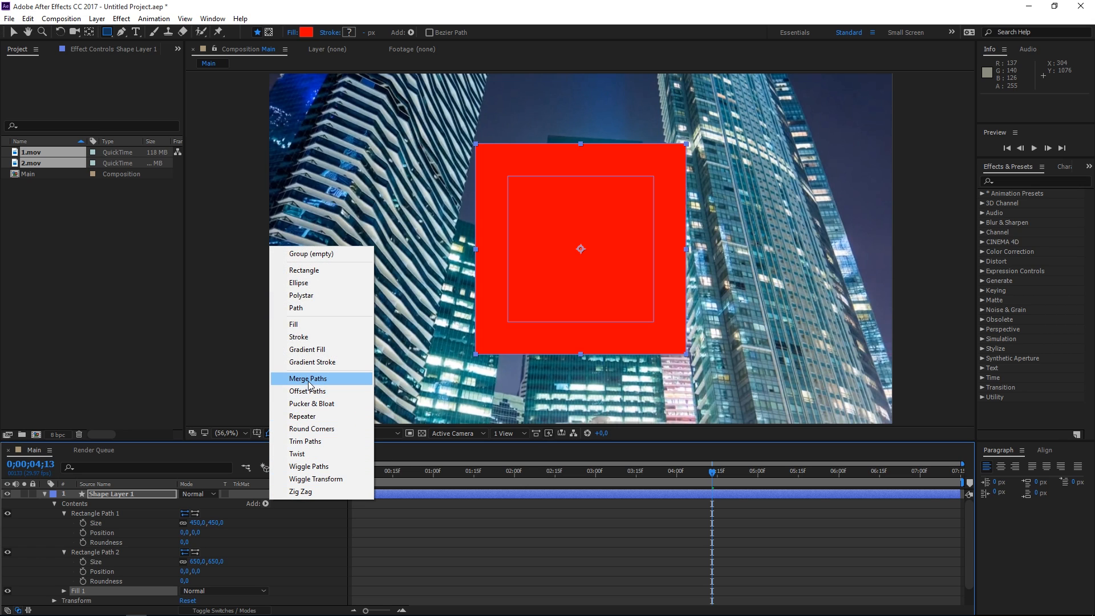
pyautogui.click(307, 377)
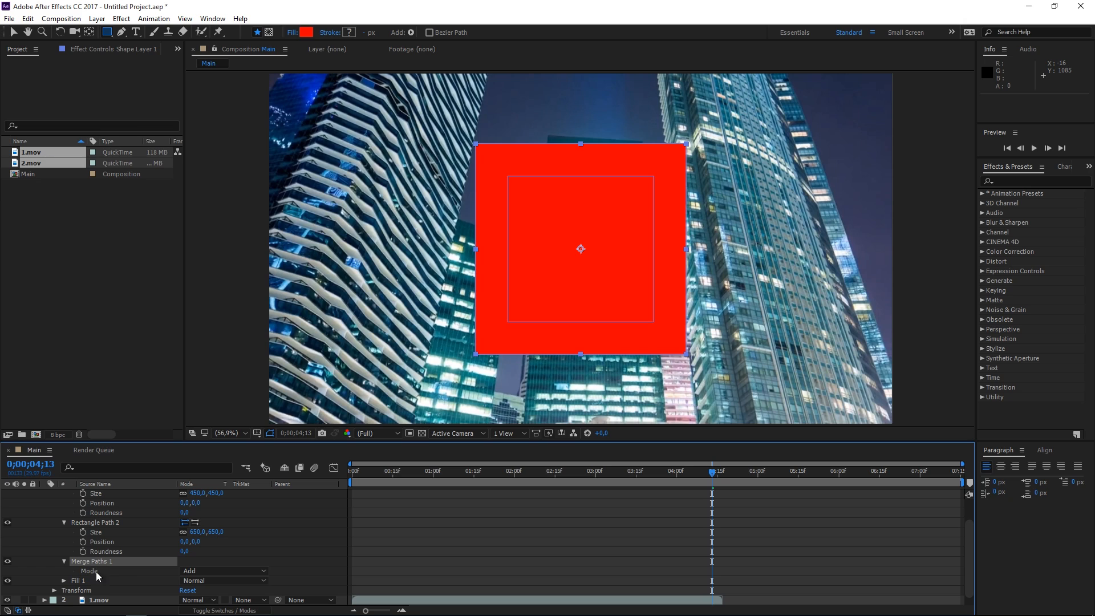
pyautogui.click(225, 571)
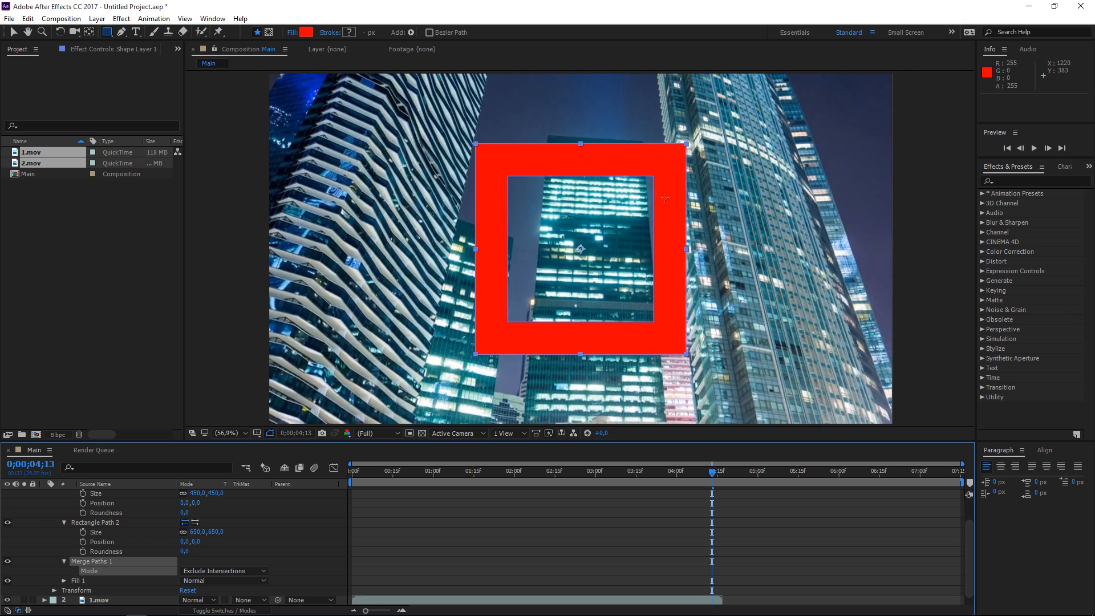
pyautogui.moveTo(604, 265)
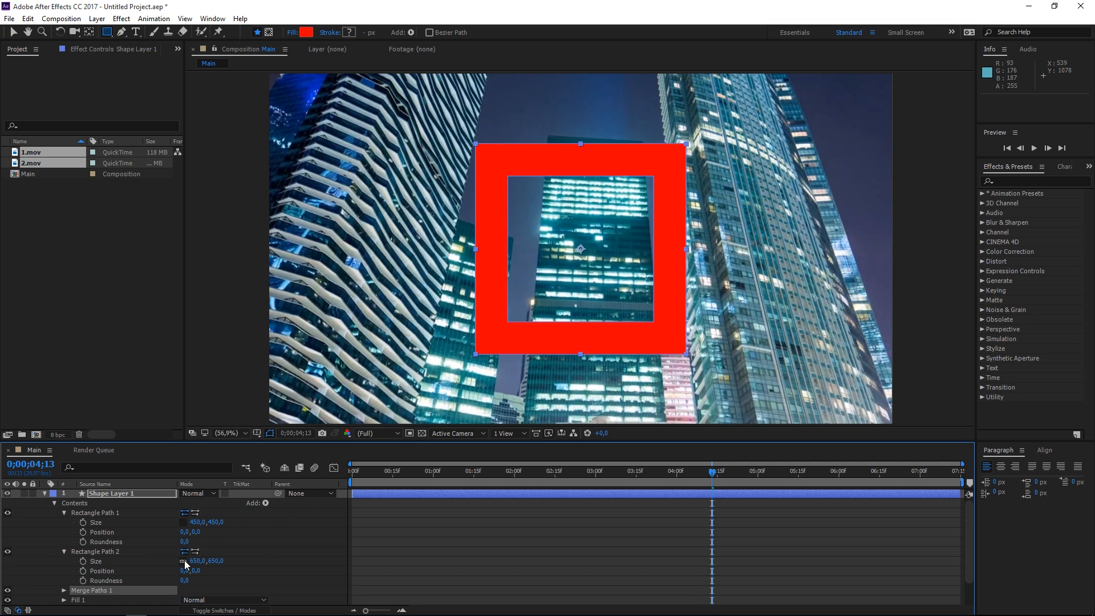
pyautogui.click(217, 522)
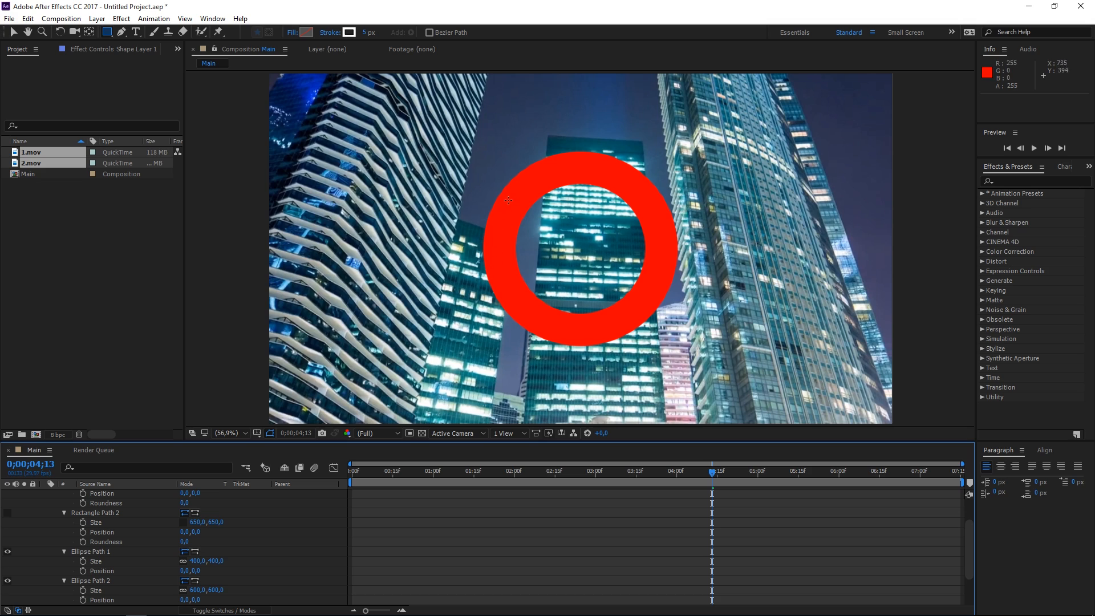
pyautogui.moveTo(557, 174)
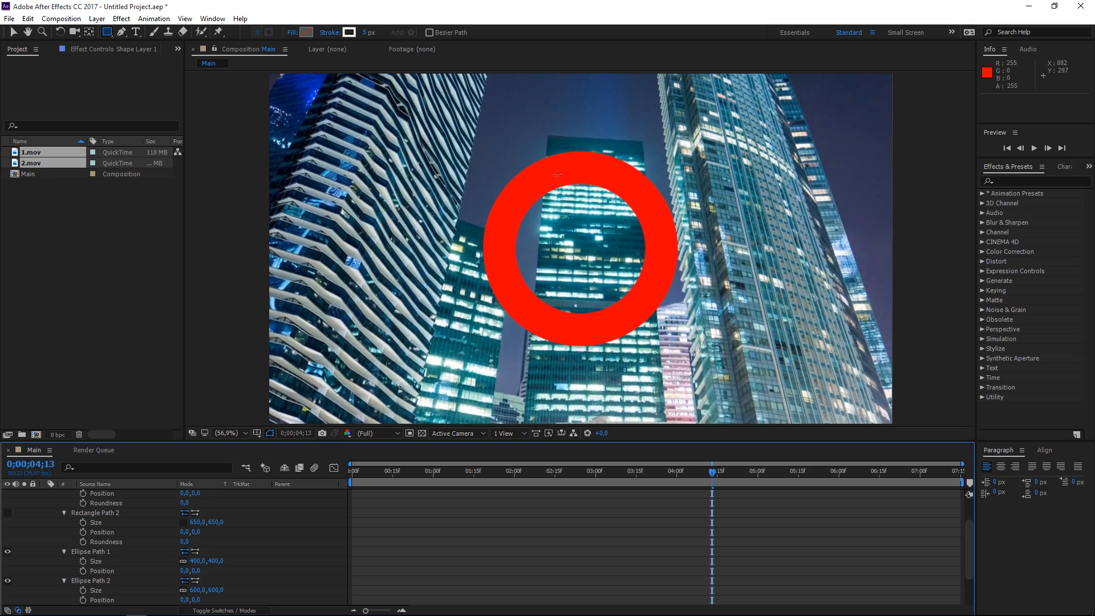
pyautogui.moveTo(503, 254)
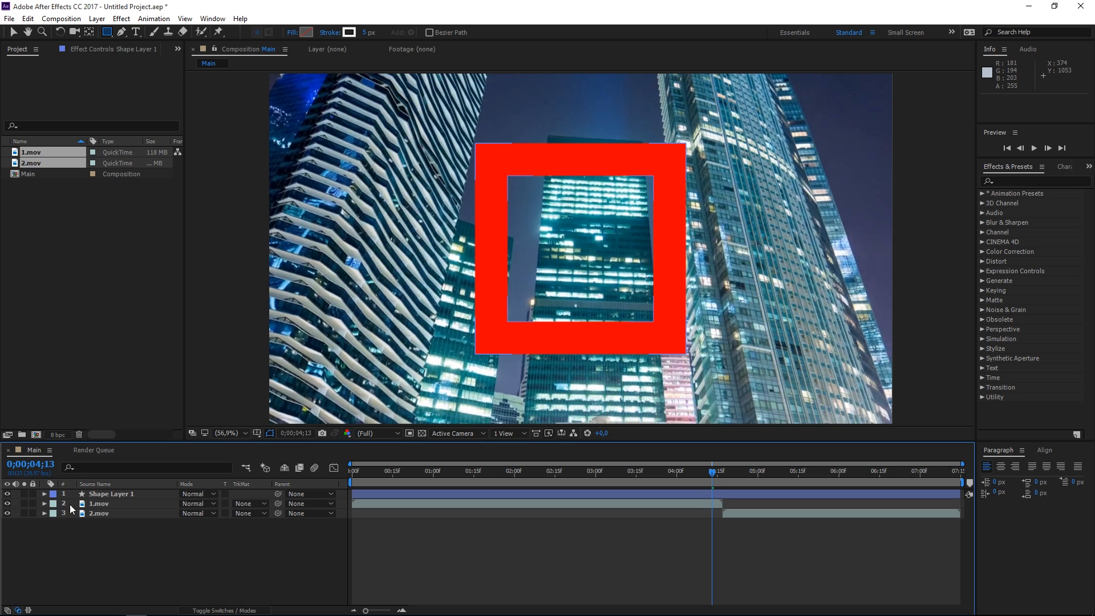
# Add Adjustment Layer 1 and move Shape Layer 1 above it in the timeline.
pyautogui.rightClick(69, 507)
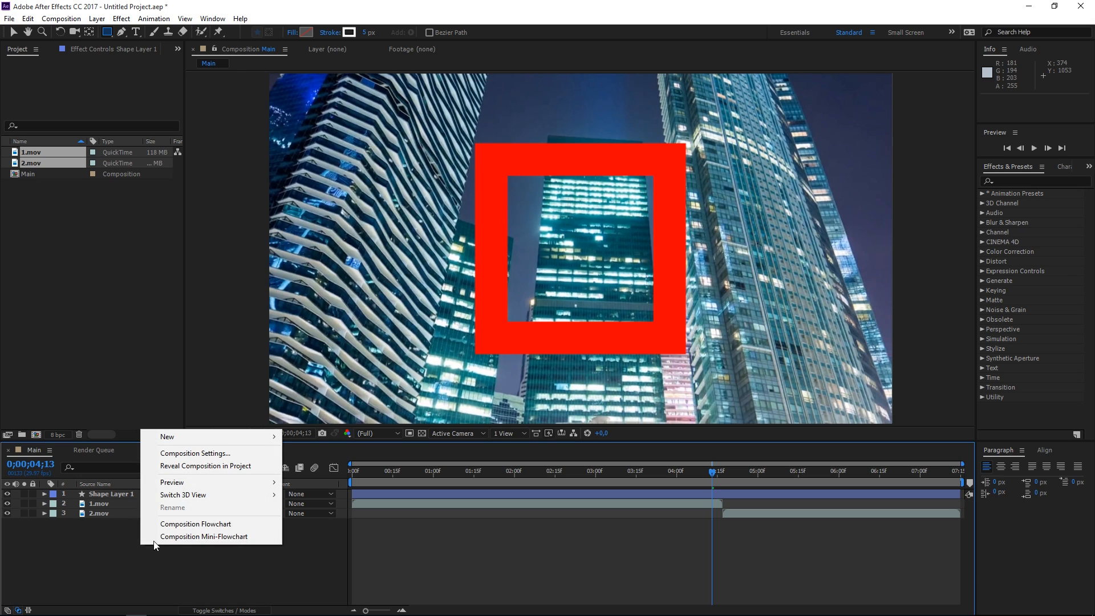
pyautogui.moveTo(166, 437)
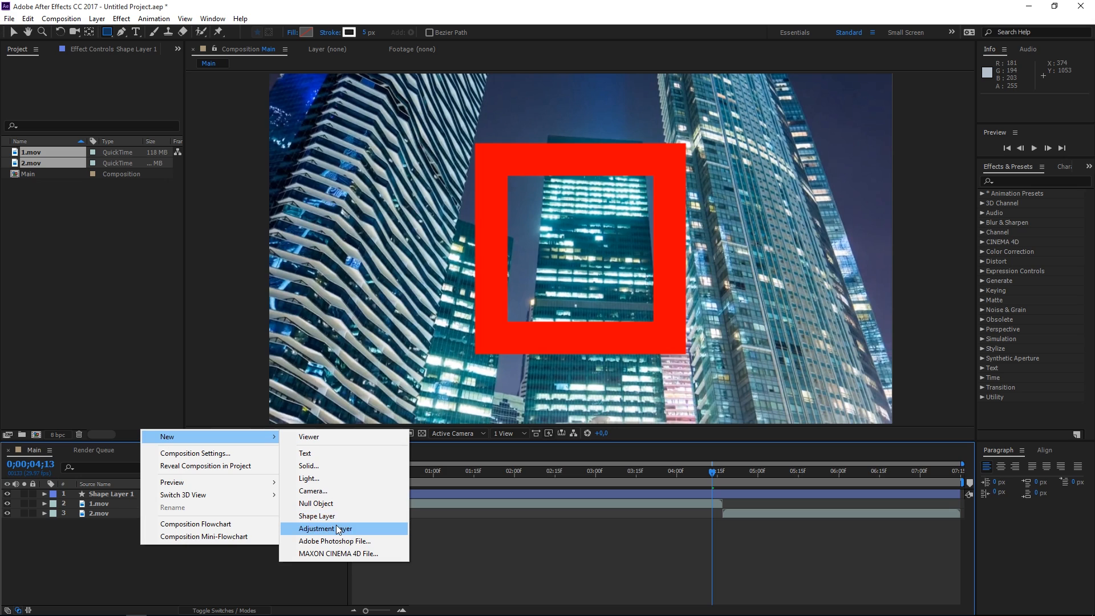
pyautogui.click(325, 528)
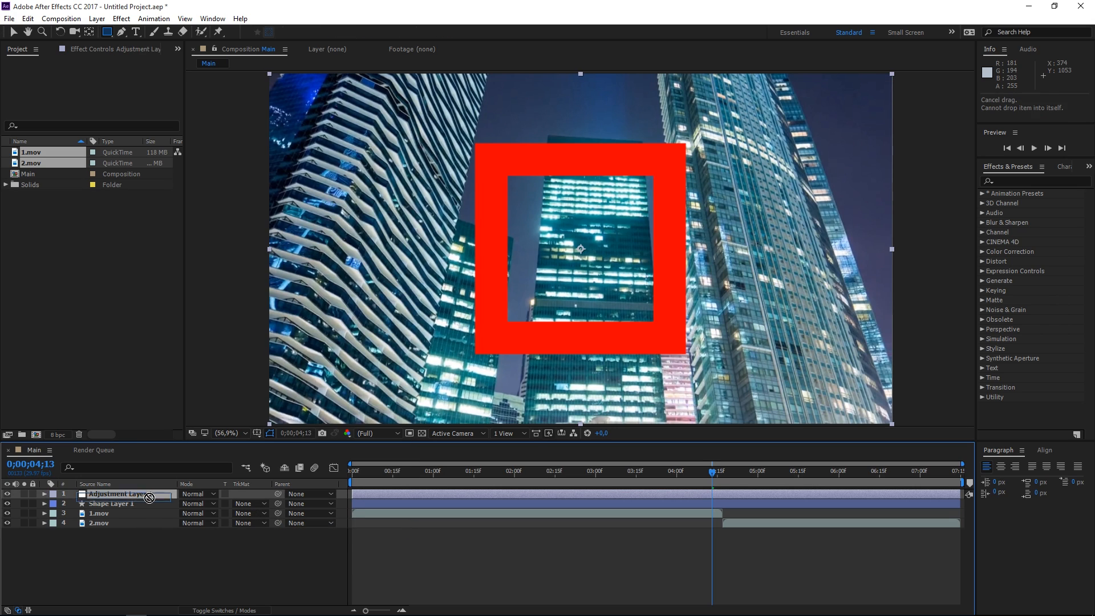
pyautogui.moveTo(119, 503); pyautogui.dragTo(118, 494)
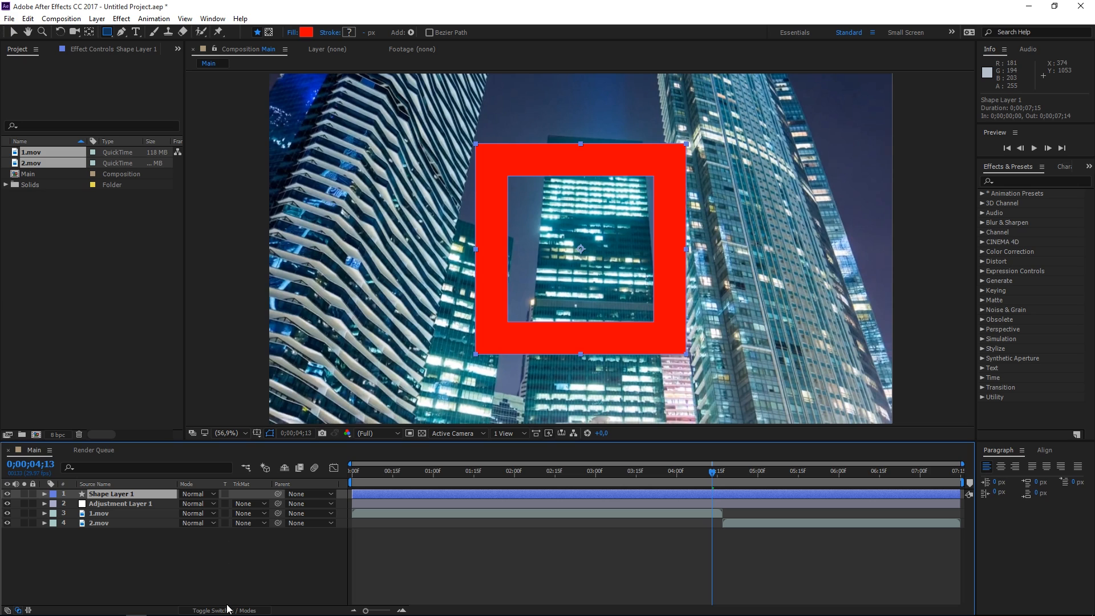
pyautogui.moveTo(230, 562)
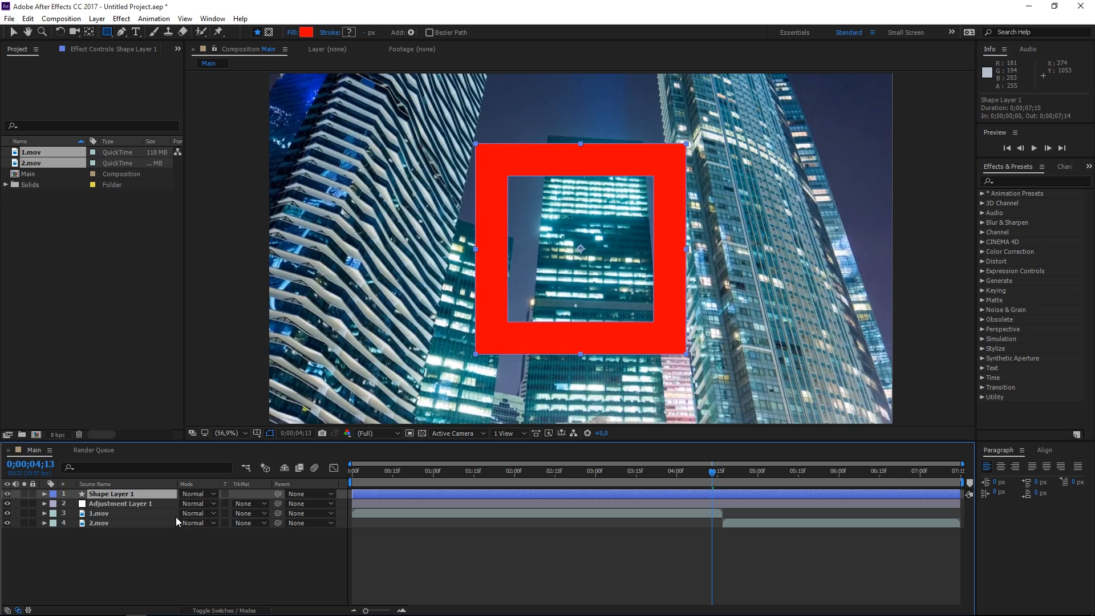
# Apply Tint to Adjustment Layer 1 and set its track matte to Alpha Matte from Shape Layer 1.
pyautogui.click(122, 503)
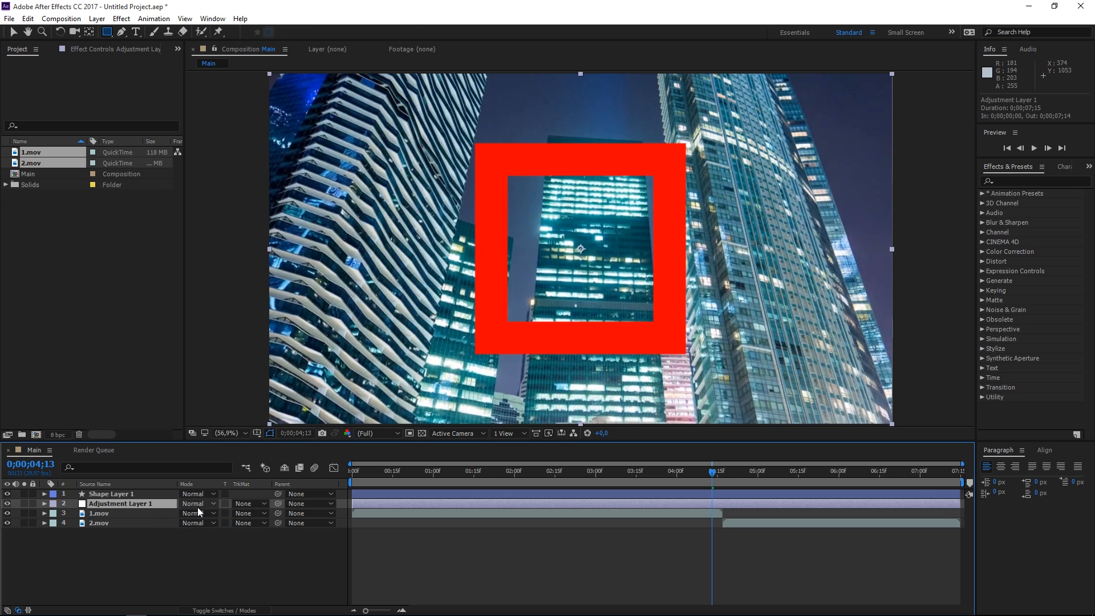
pyautogui.click(247, 503)
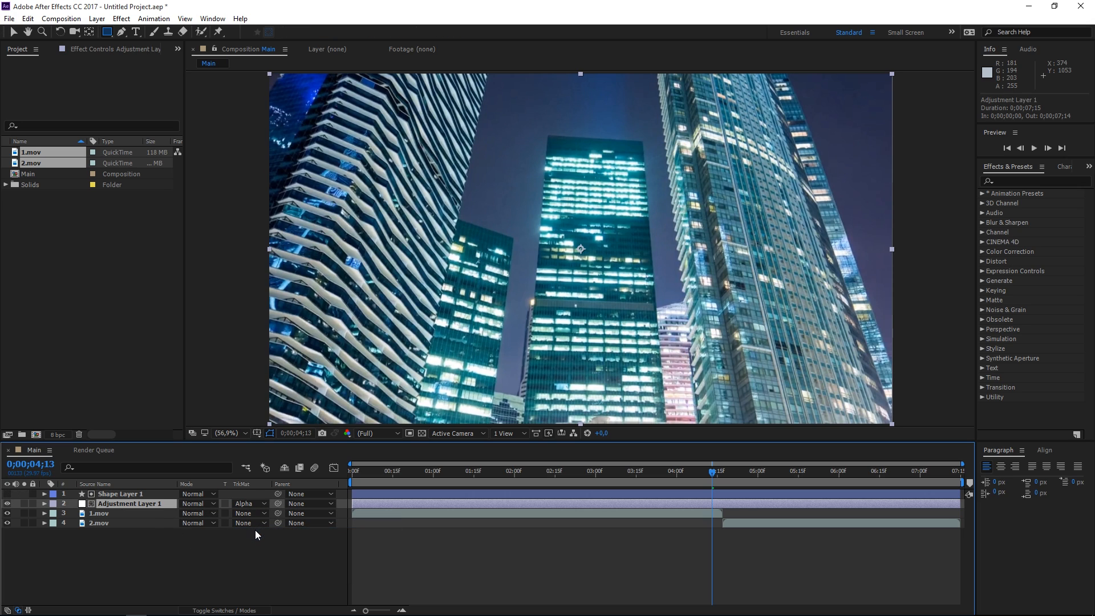
pyautogui.click(247, 503)
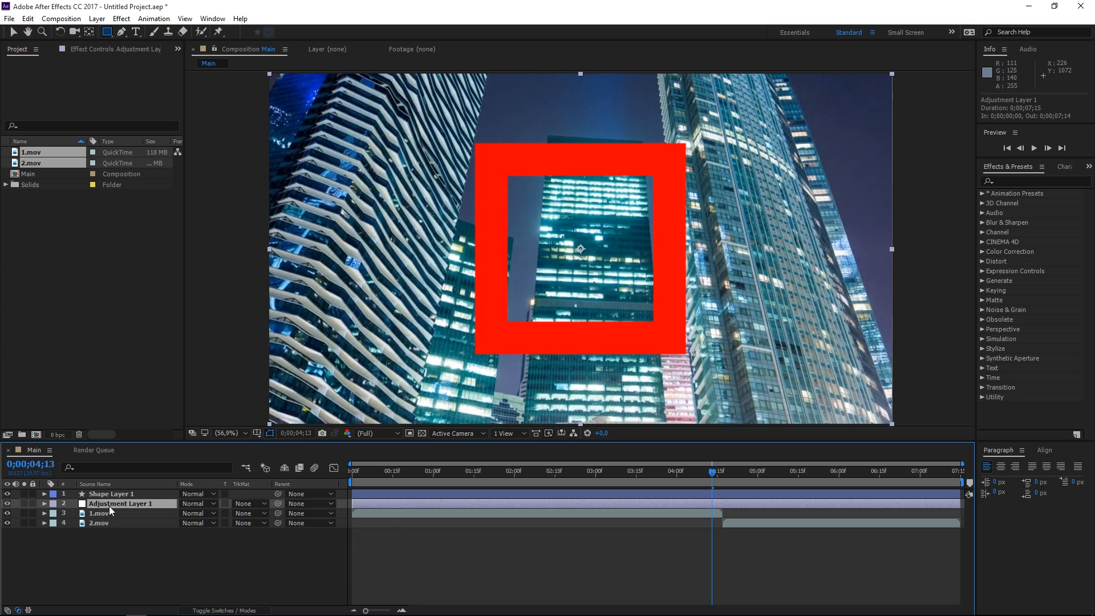
pyautogui.moveTo(370, 377)
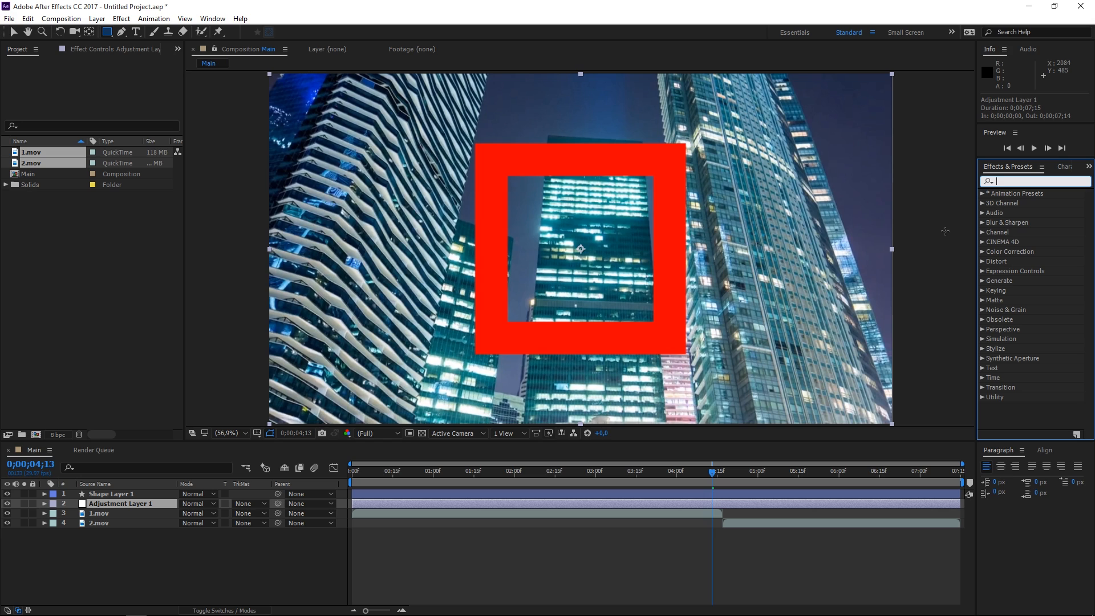
pyautogui.moveTo(945, 232)
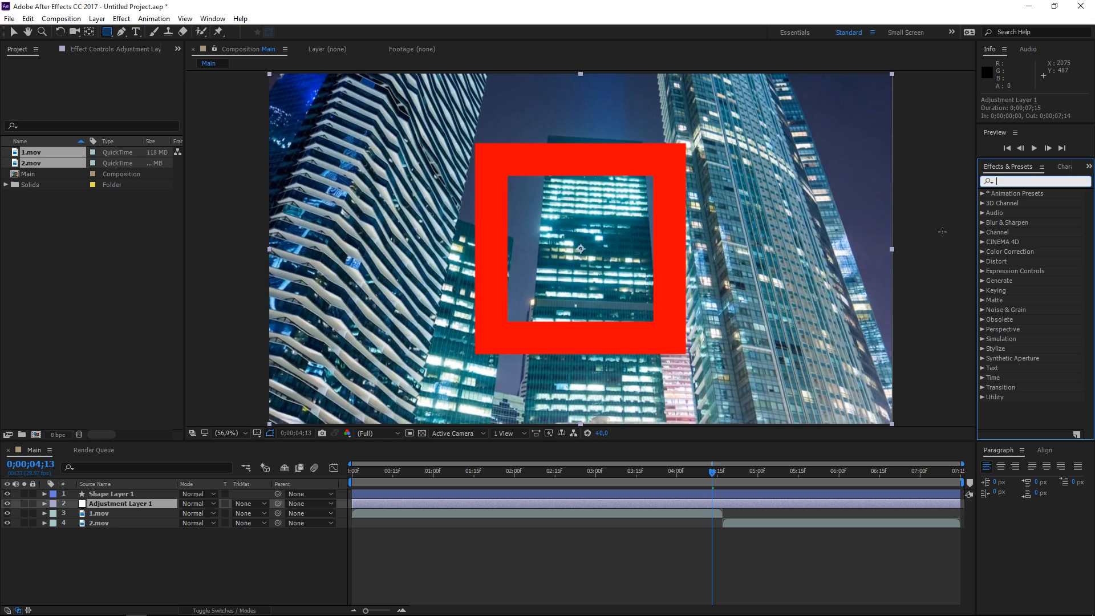
pyautogui.write('tint')
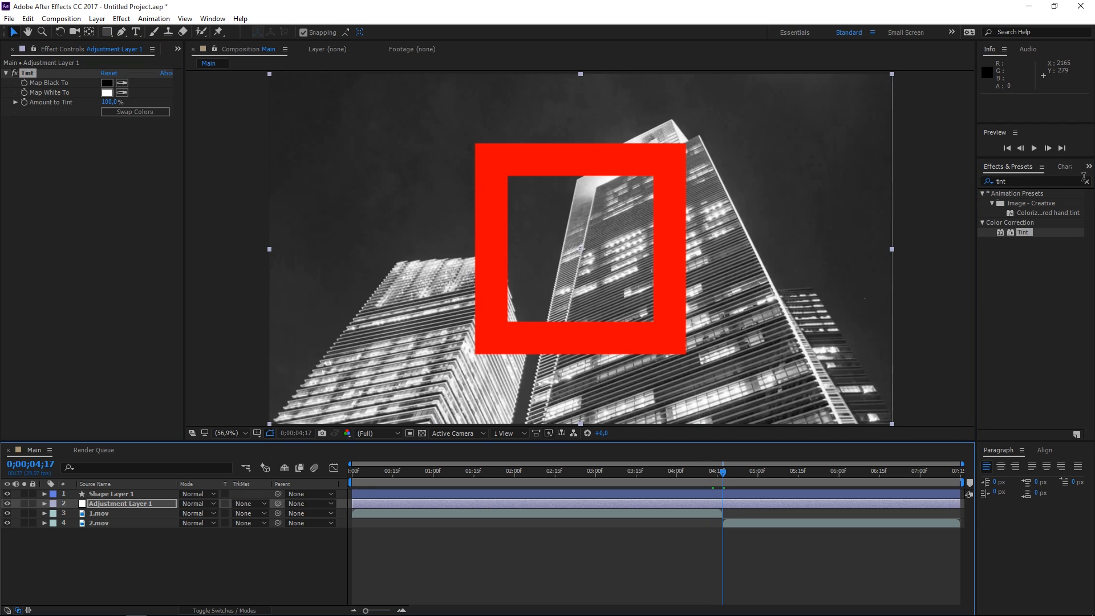
pyautogui.click(1084, 181)
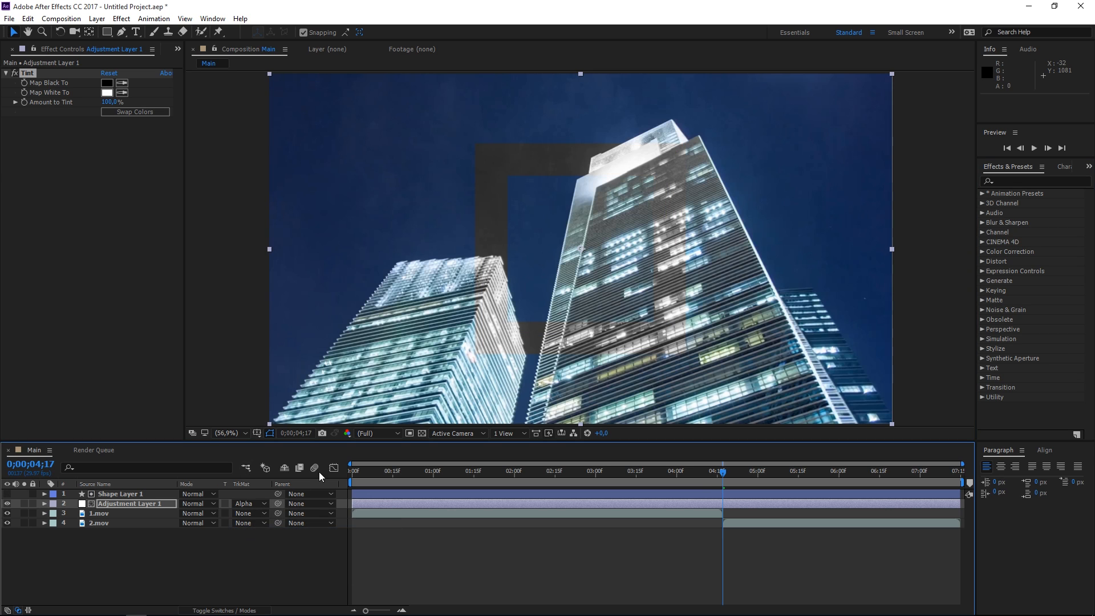
pyautogui.moveTo(664, 328)
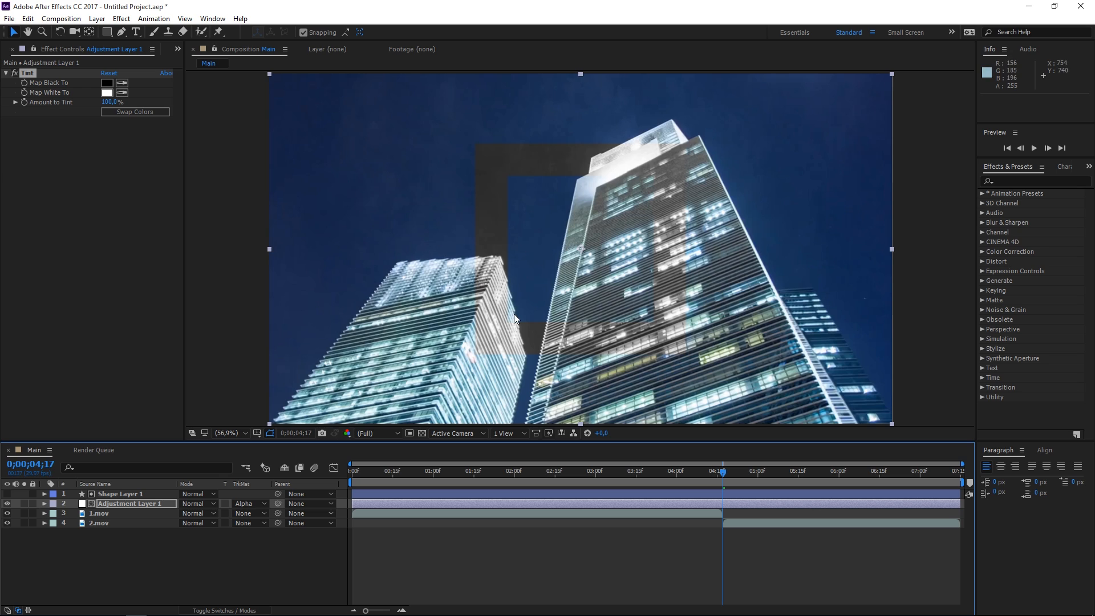
# Search 'tra' and apply the Distort > Transform effect to the adjustment layer.
pyautogui.click(1033, 180)
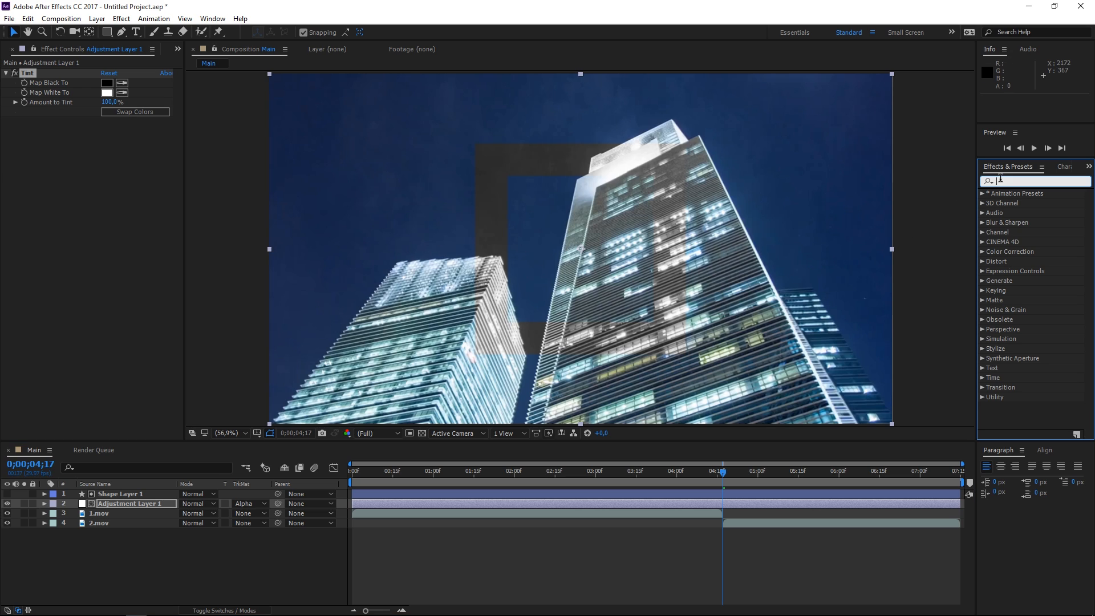
pyautogui.write('transf')
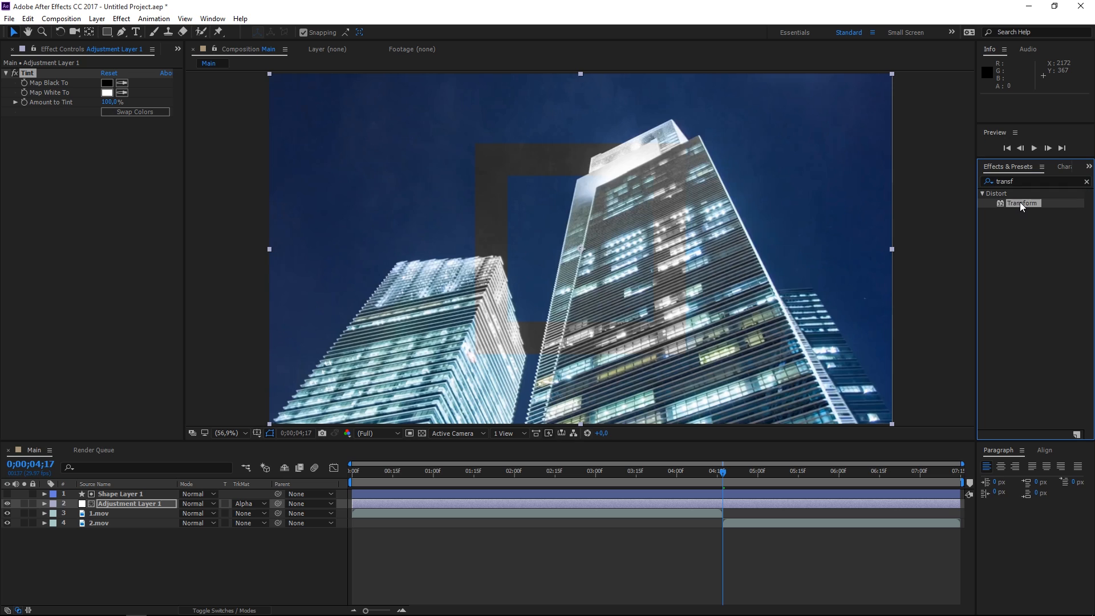
pyautogui.doubleClick(1022, 203)
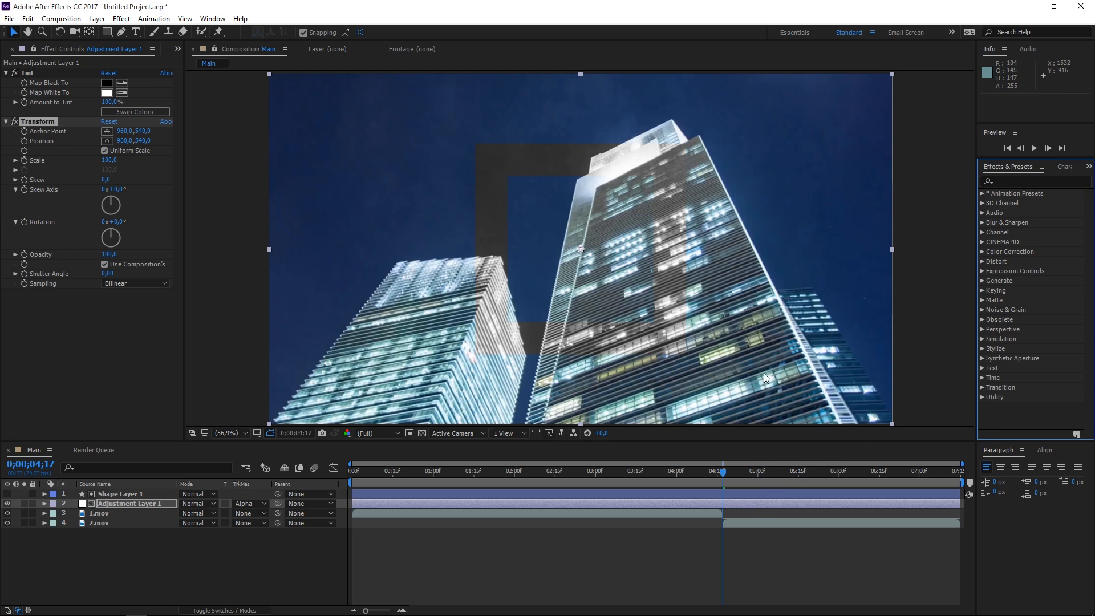
pyautogui.moveTo(236, 200)
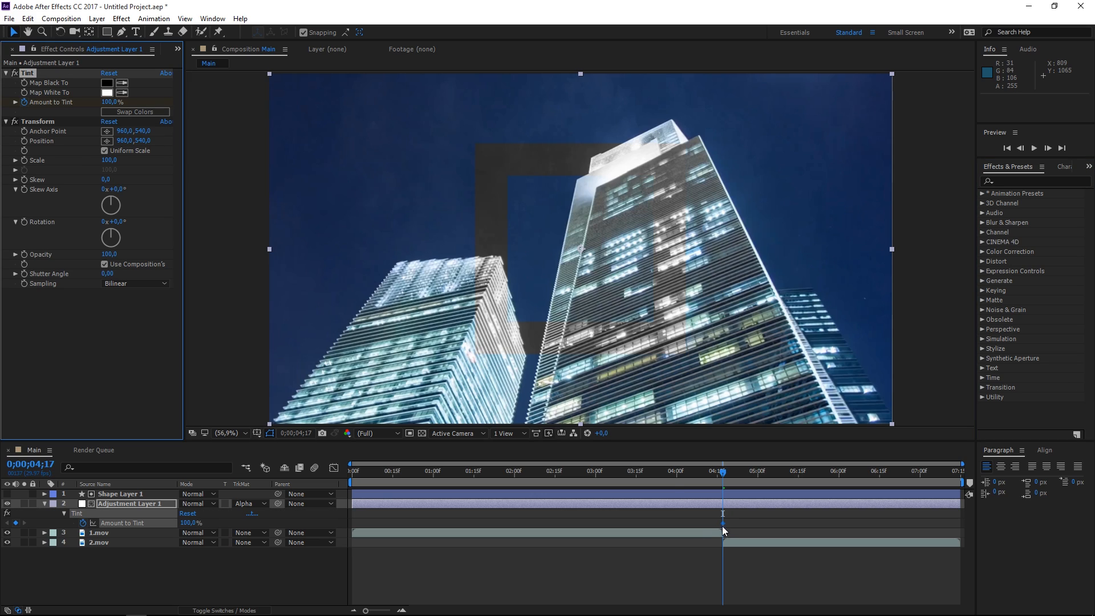
pyautogui.moveTo(754, 527)
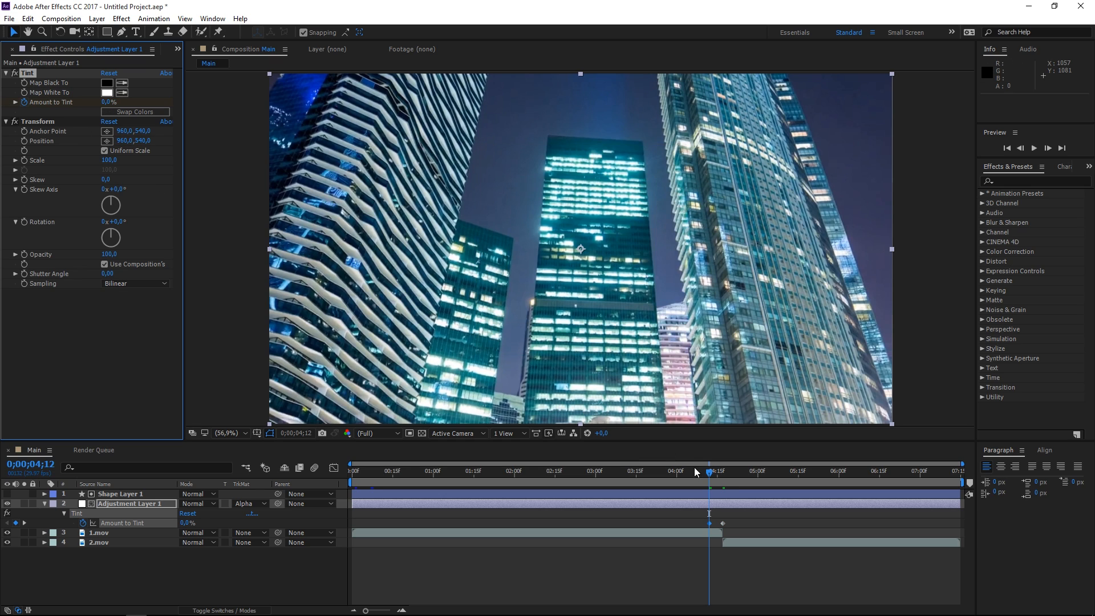
pyautogui.moveTo(661, 440)
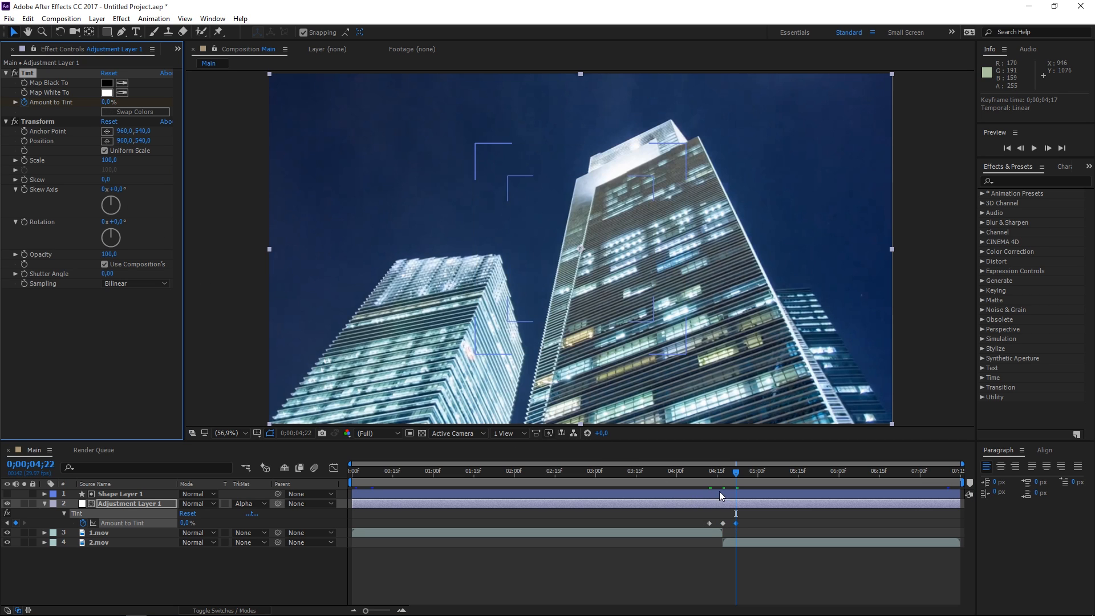
# Scrub the playhead to preview the Amount to Tint ramping from 0% to 100% and back.
pyautogui.moveTo(735, 481); pyautogui.dragTo(714, 482)
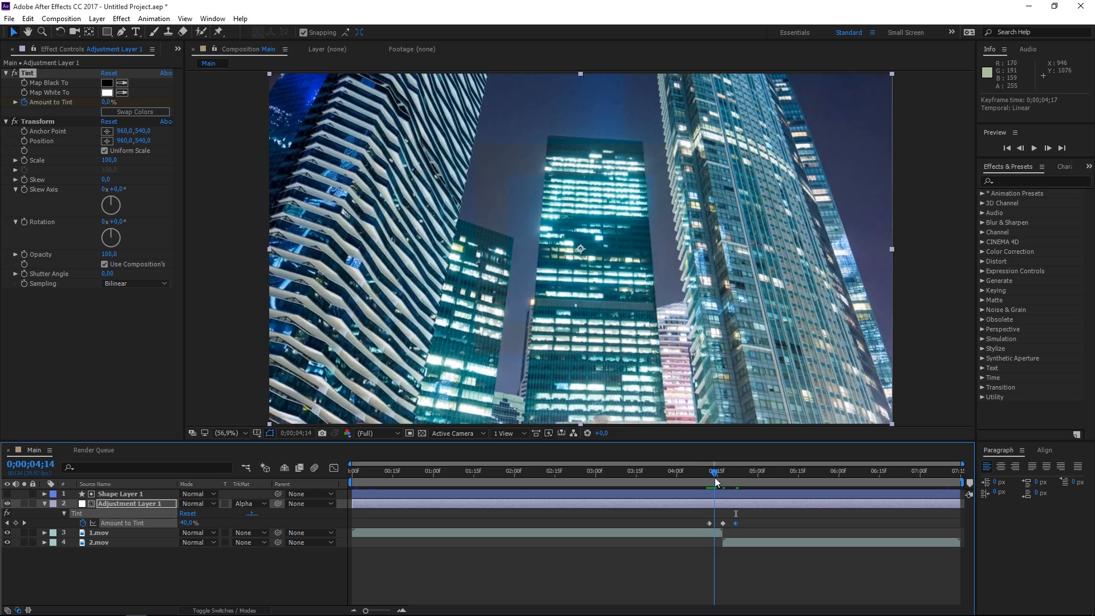
pyautogui.moveTo(714, 480); pyautogui.dragTo(703, 480)
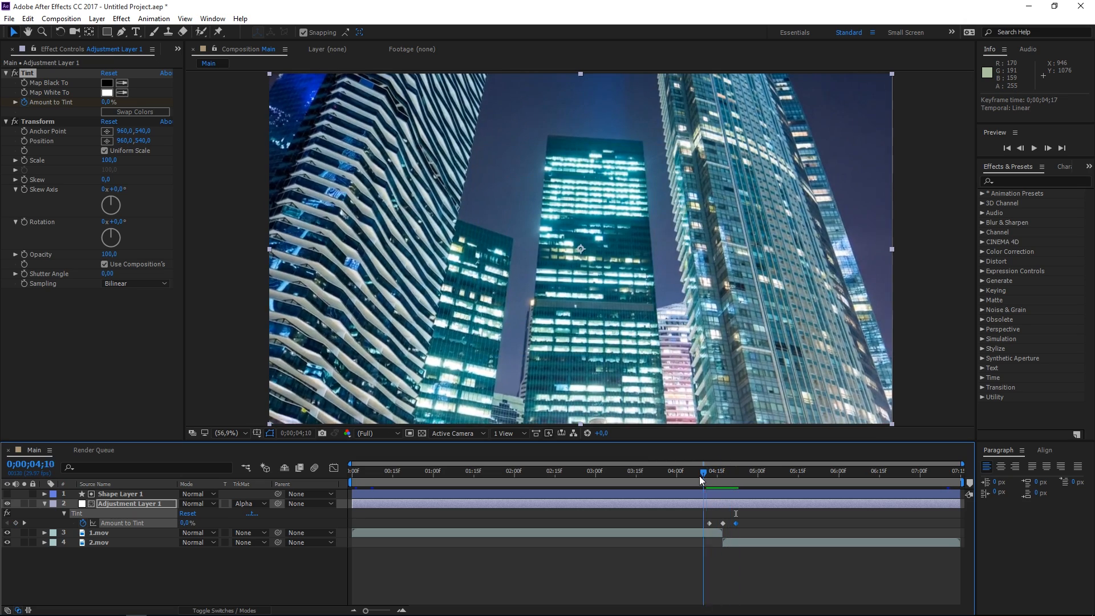
pyautogui.click(1034, 147)
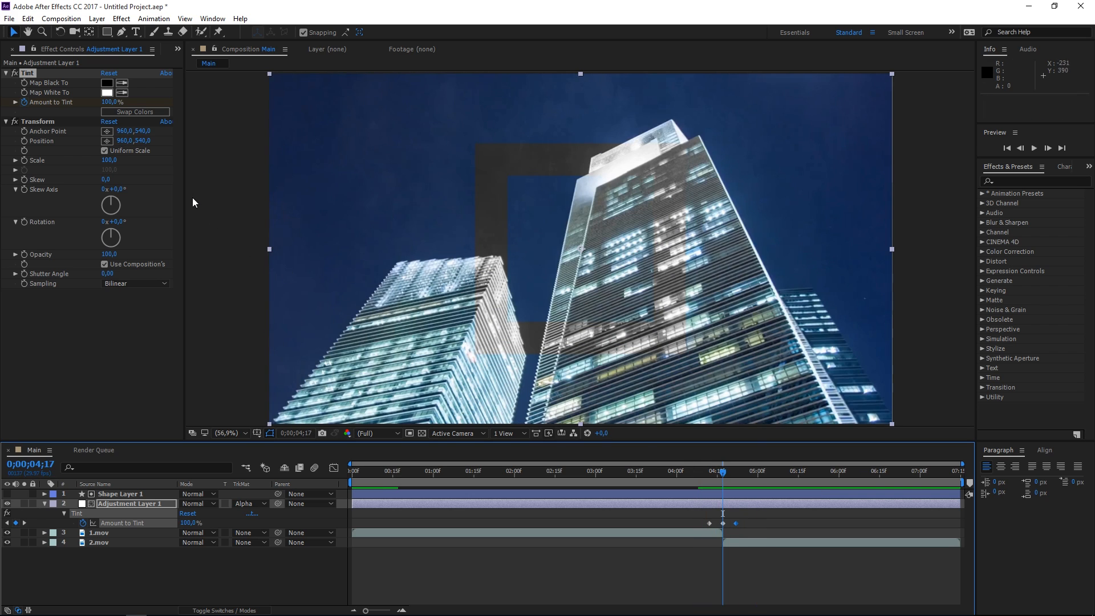
pyautogui.moveTo(285, 148)
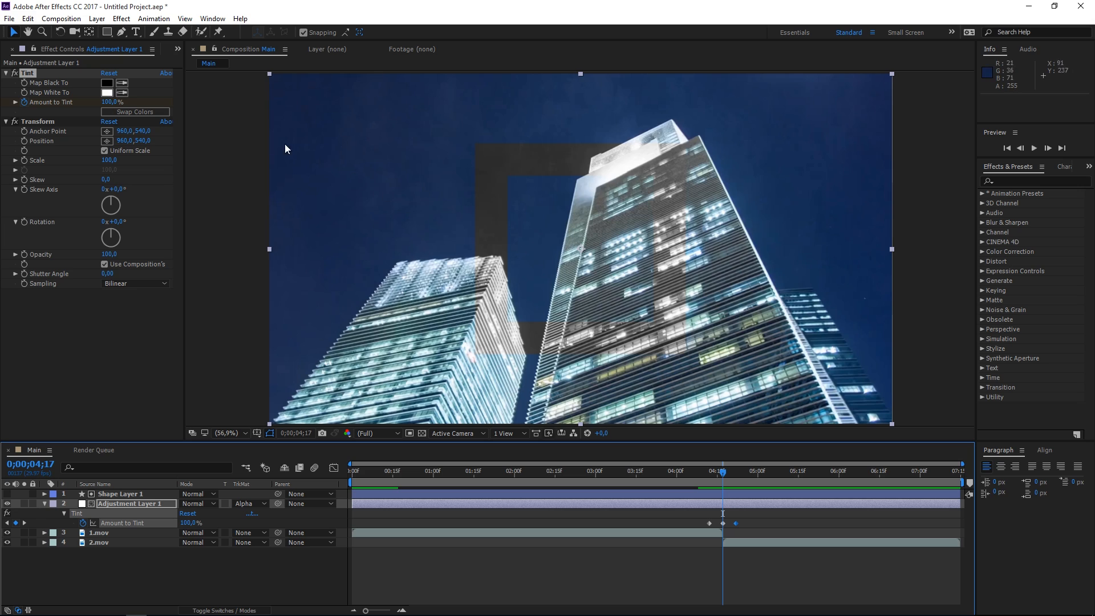
pyautogui.moveTo(520, 294)
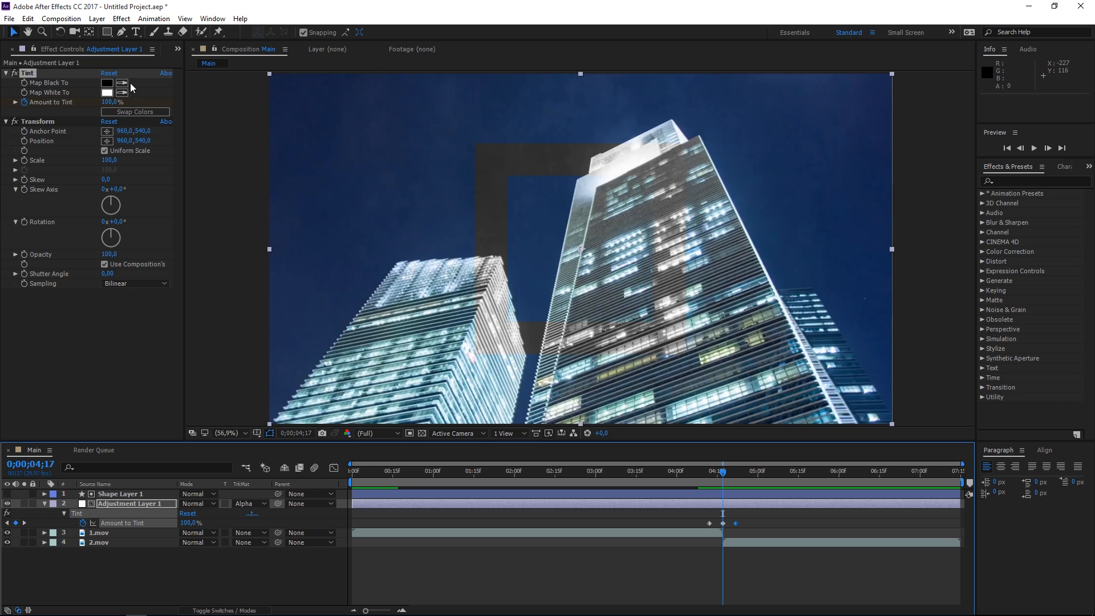
pyautogui.click(122, 92)
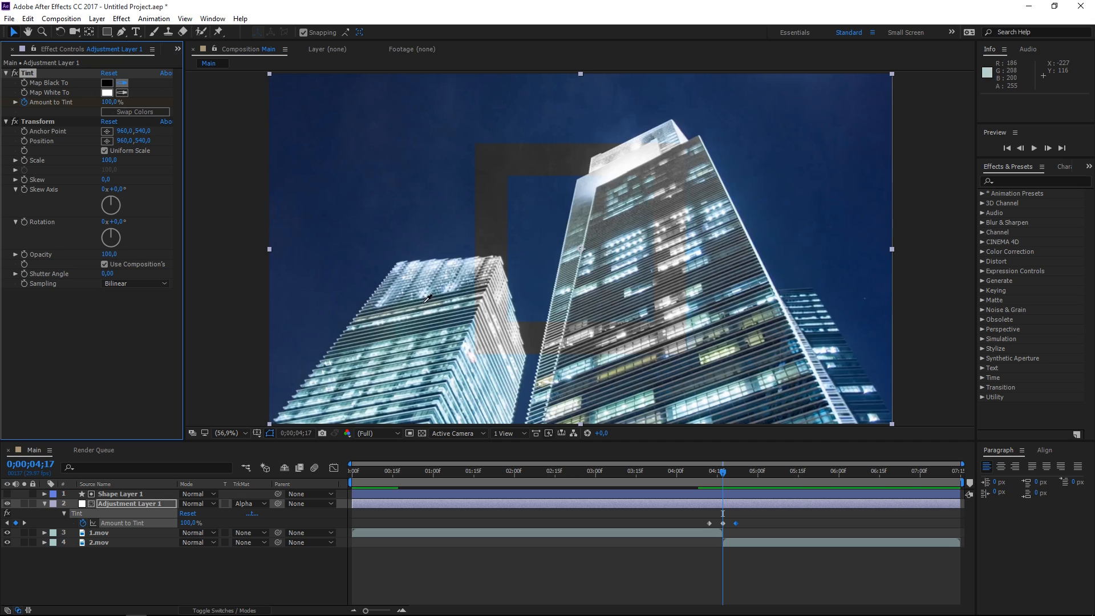
pyautogui.moveTo(629, 363)
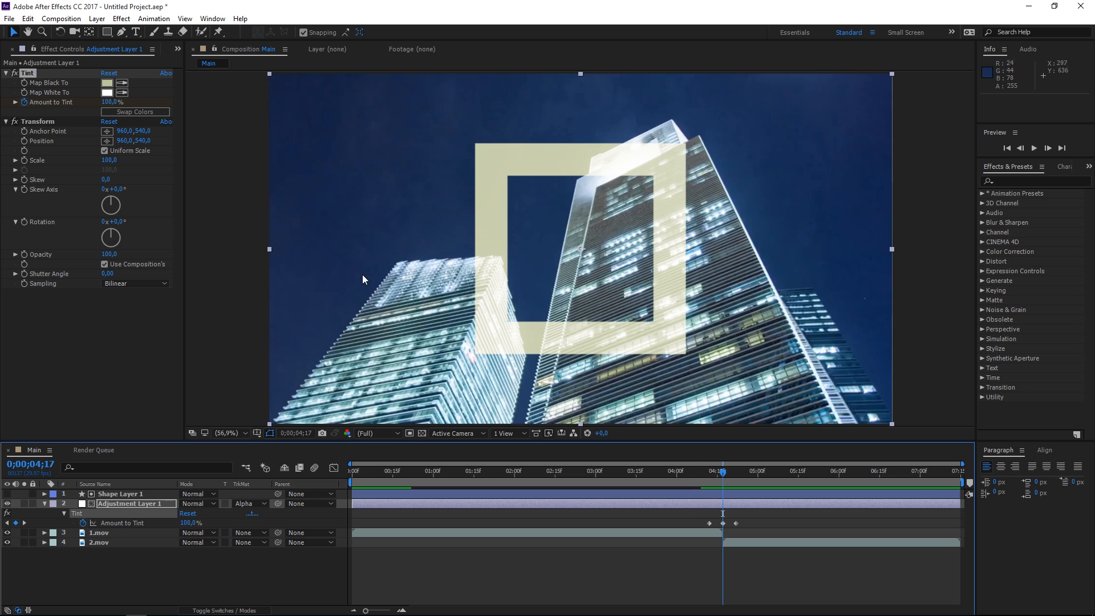
pyautogui.click(106, 82)
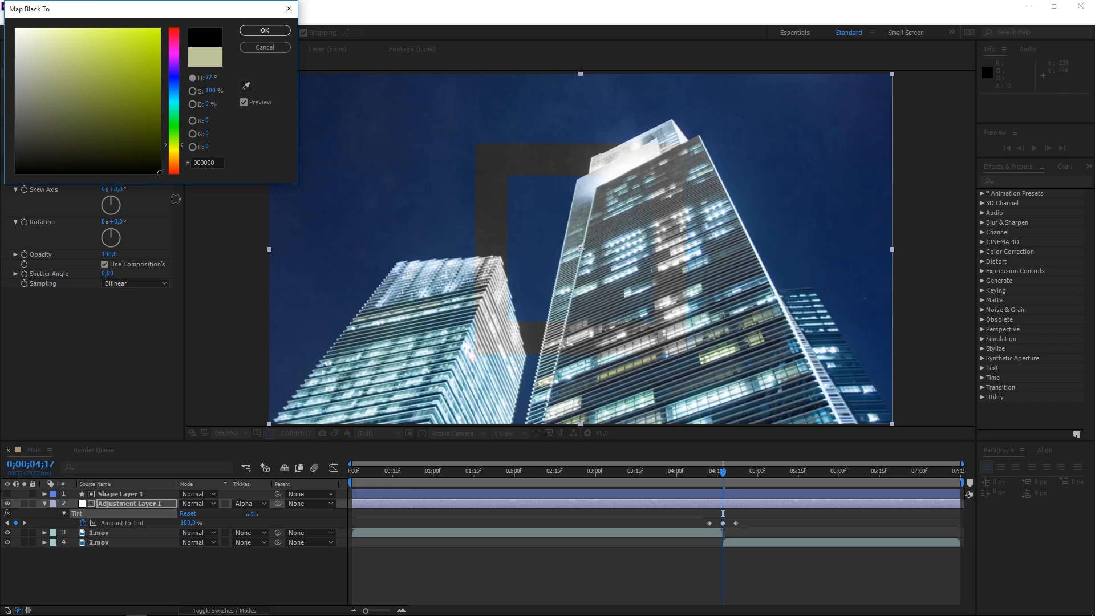
pyautogui.click(264, 47)
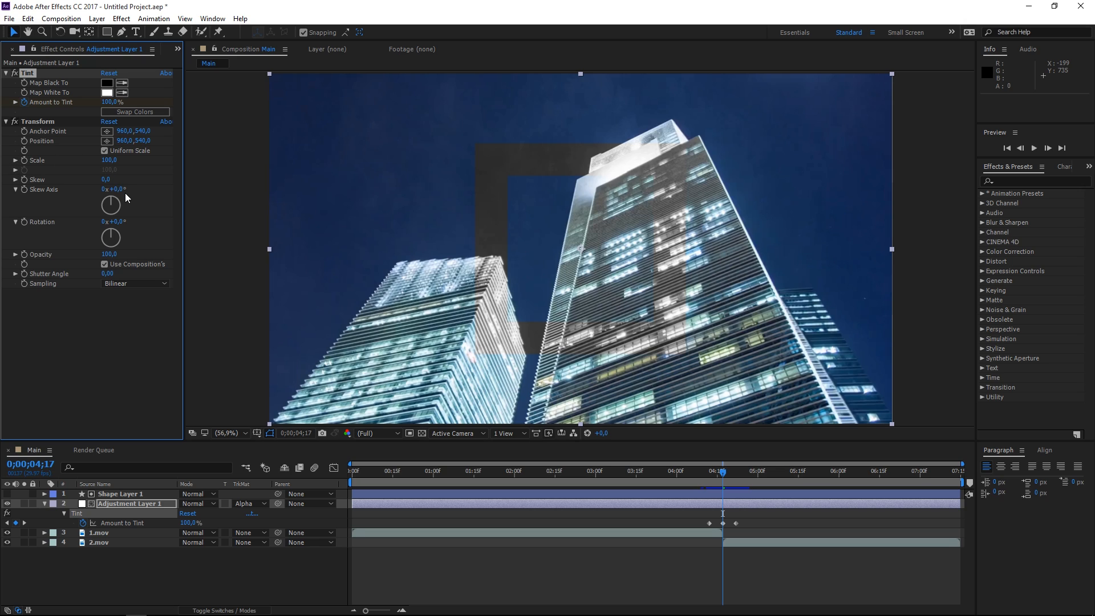
pyautogui.moveTo(683, 526)
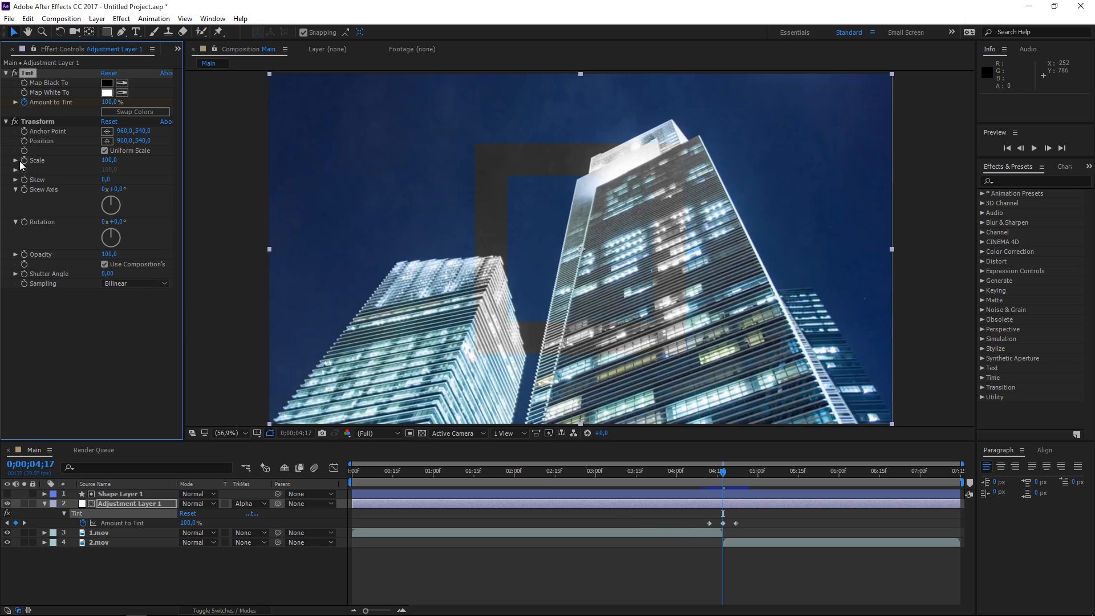
# Keyframe Transform Scale to 150 at 4;17 with 100 around it and select those keyframes.
pyautogui.click(109, 159)
pyautogui.write('150')
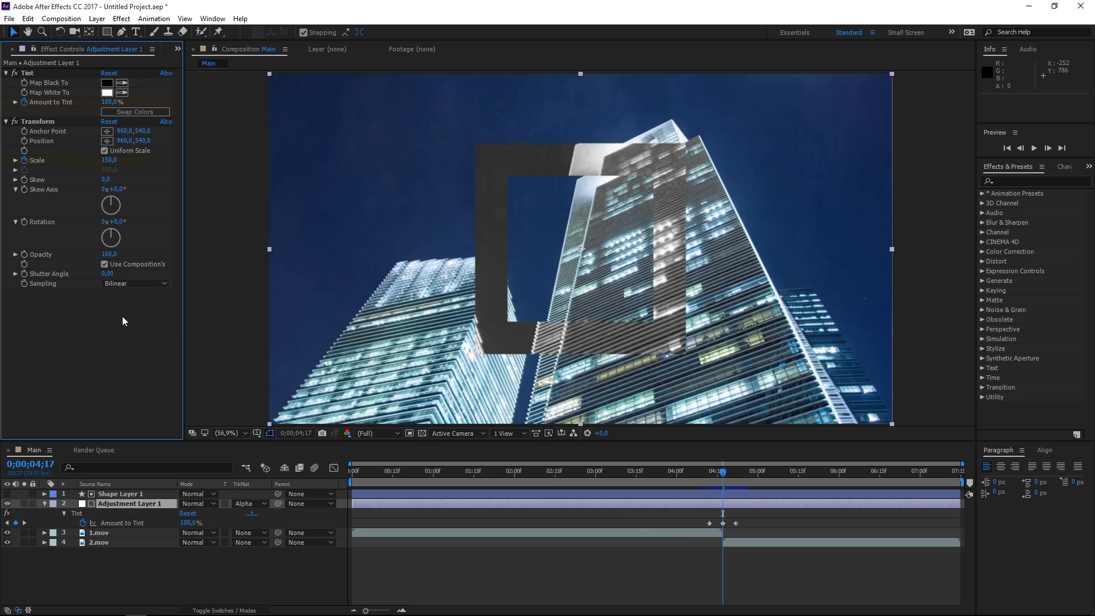
pyautogui.moveTo(599, 400)
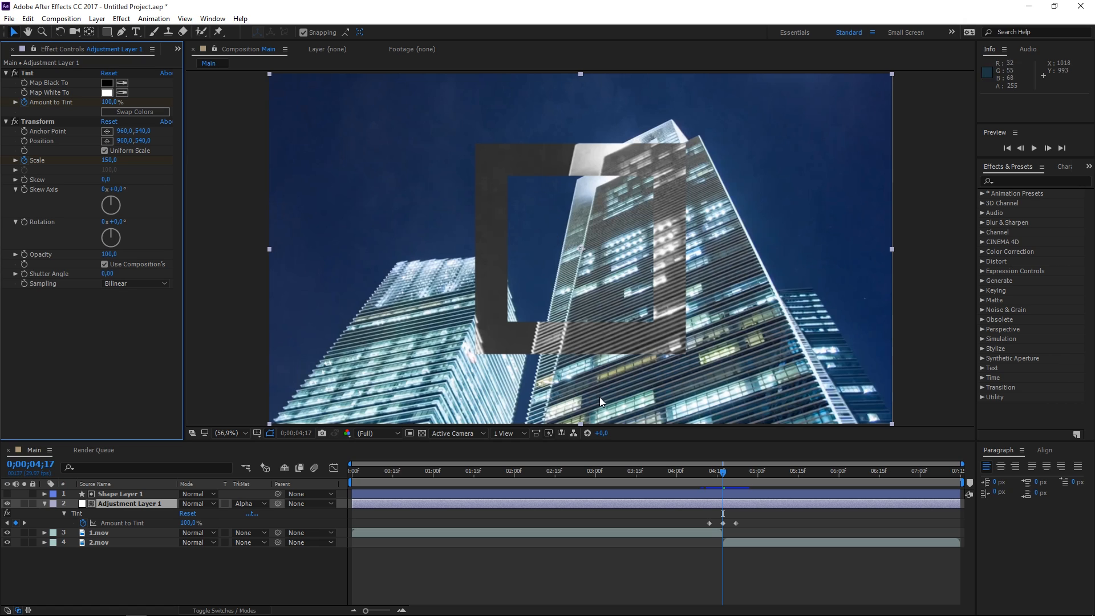
pyautogui.moveTo(688, 513)
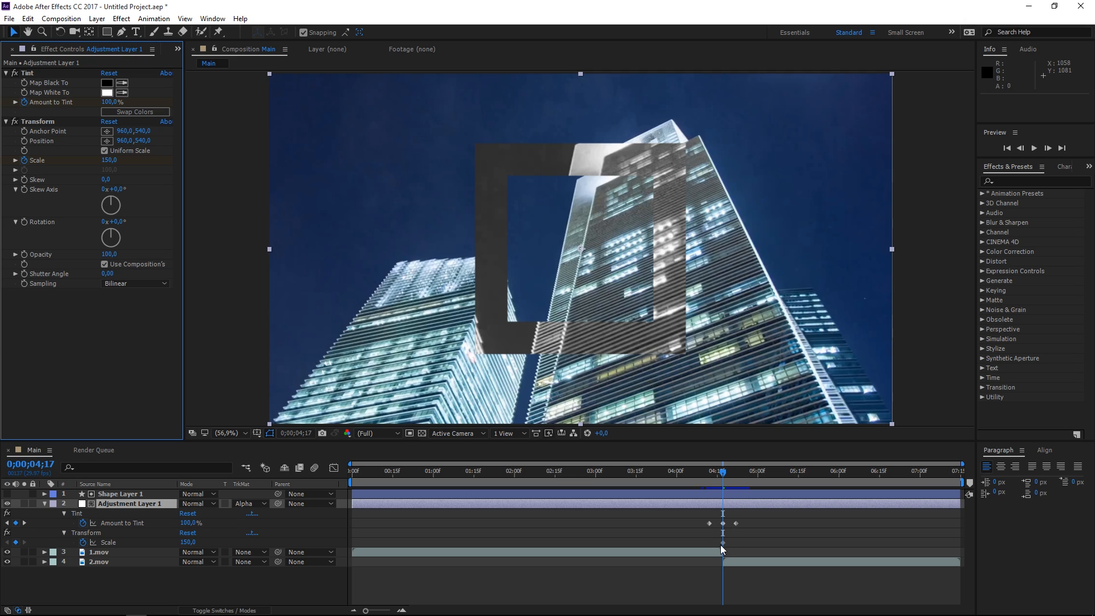
pyautogui.moveTo(717, 546)
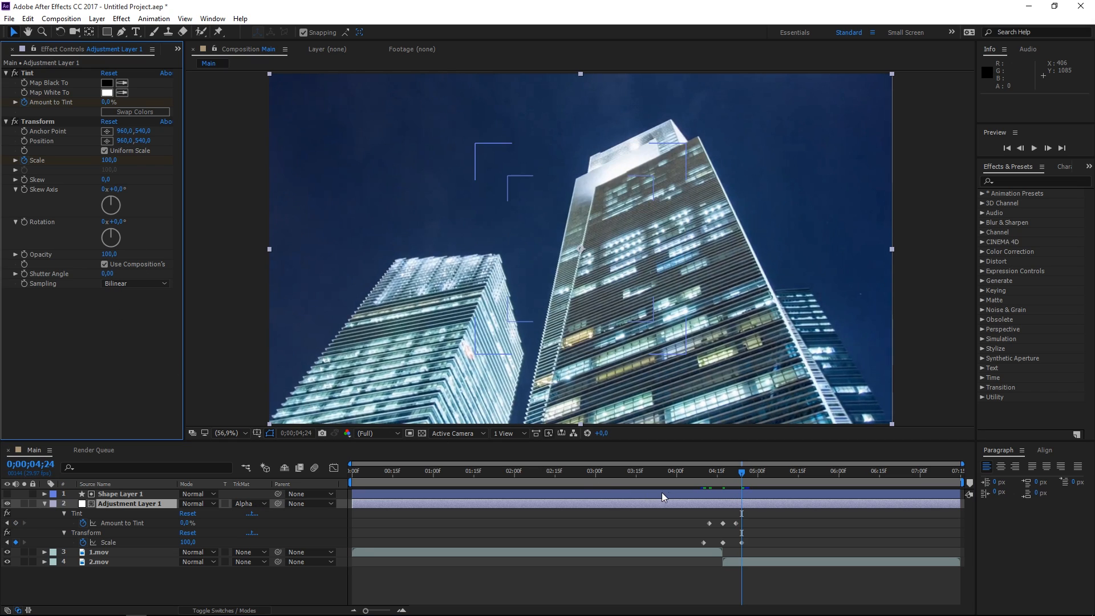
pyautogui.moveTo(741, 482); pyautogui.dragTo(684, 481)
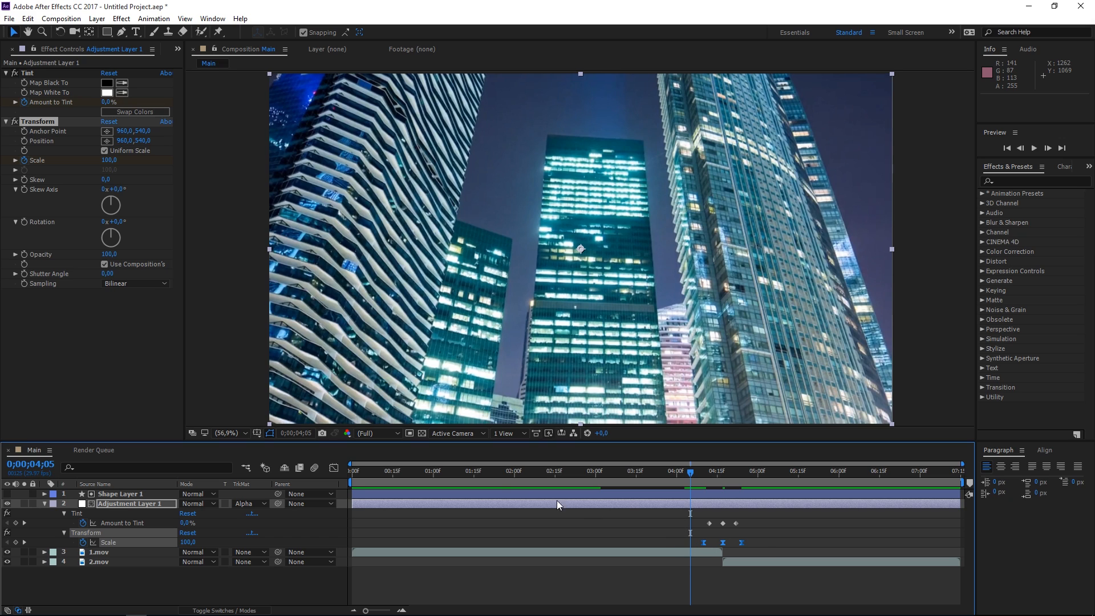
# Open the Graph Editor and smooth the speed graph of the eased Scale keyframes.
pyautogui.click(333, 467)
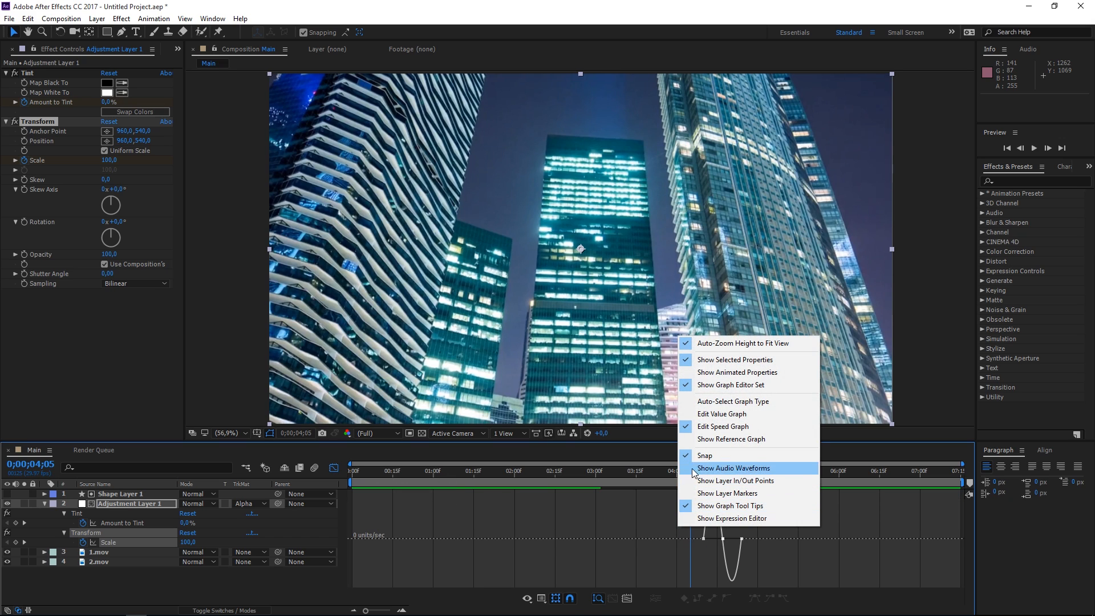
pyautogui.click(734, 468)
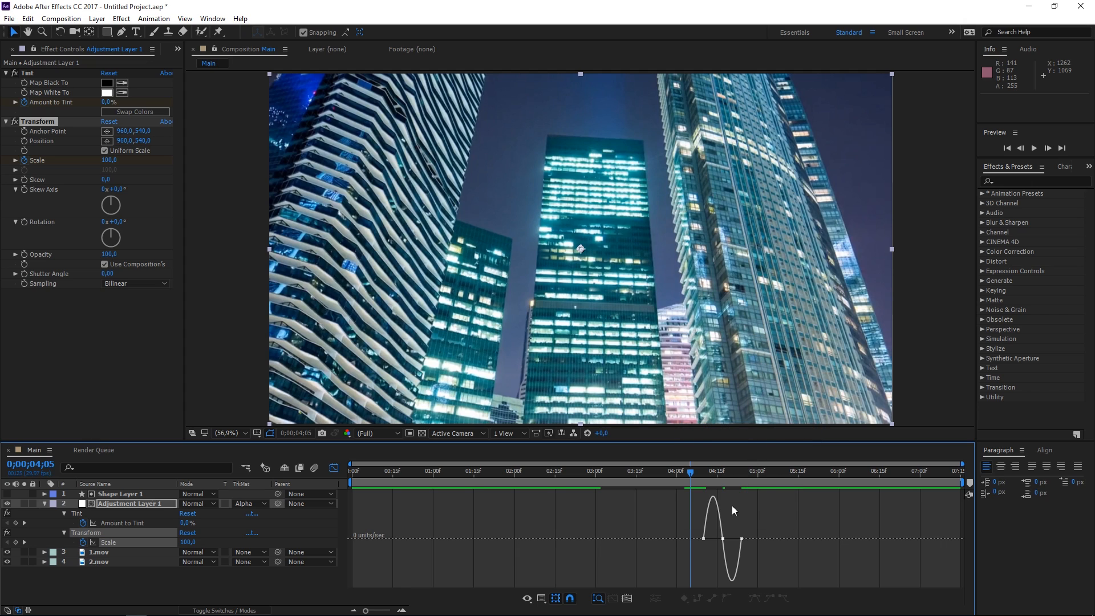
pyautogui.moveTo(724, 542)
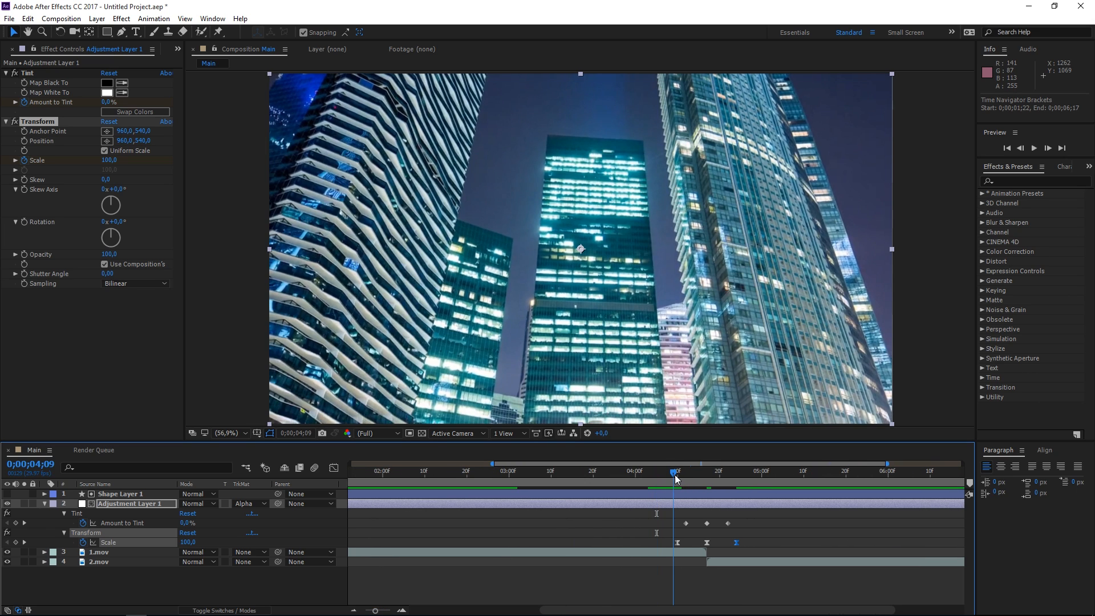
# Trim the adjustment and shape layers to start at 0;00;04;10, the transition start.
pyautogui.click(675, 471)
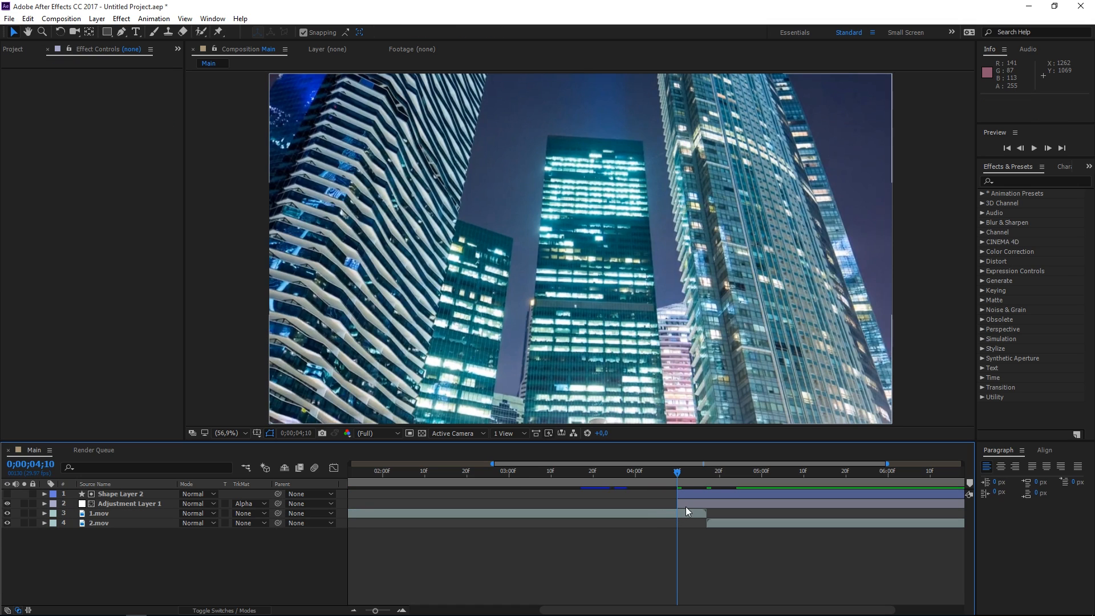
pyautogui.click(129, 503)
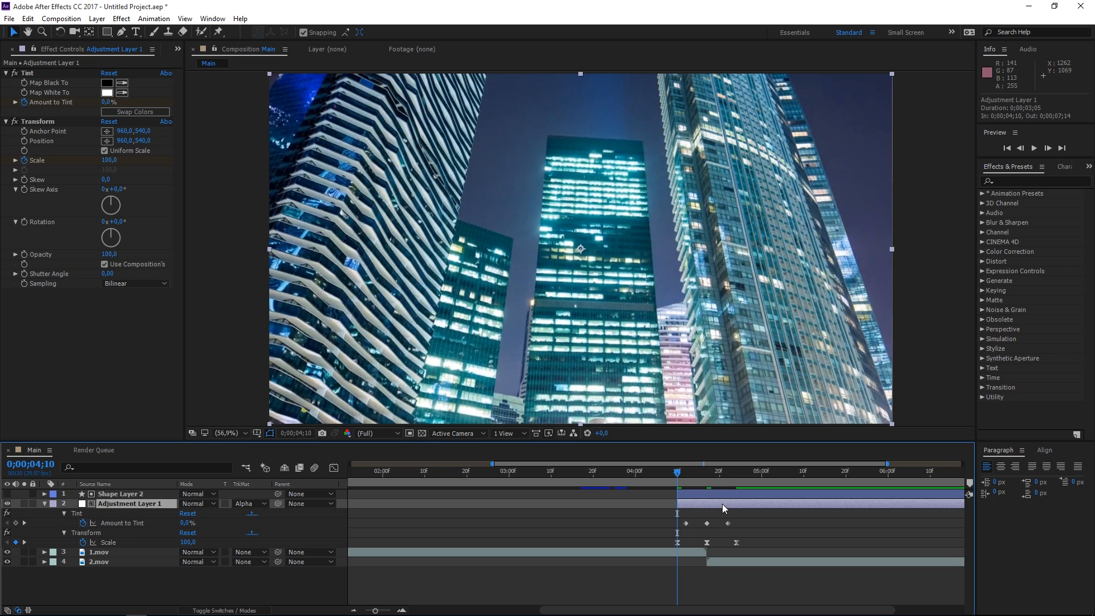
pyautogui.click(735, 471)
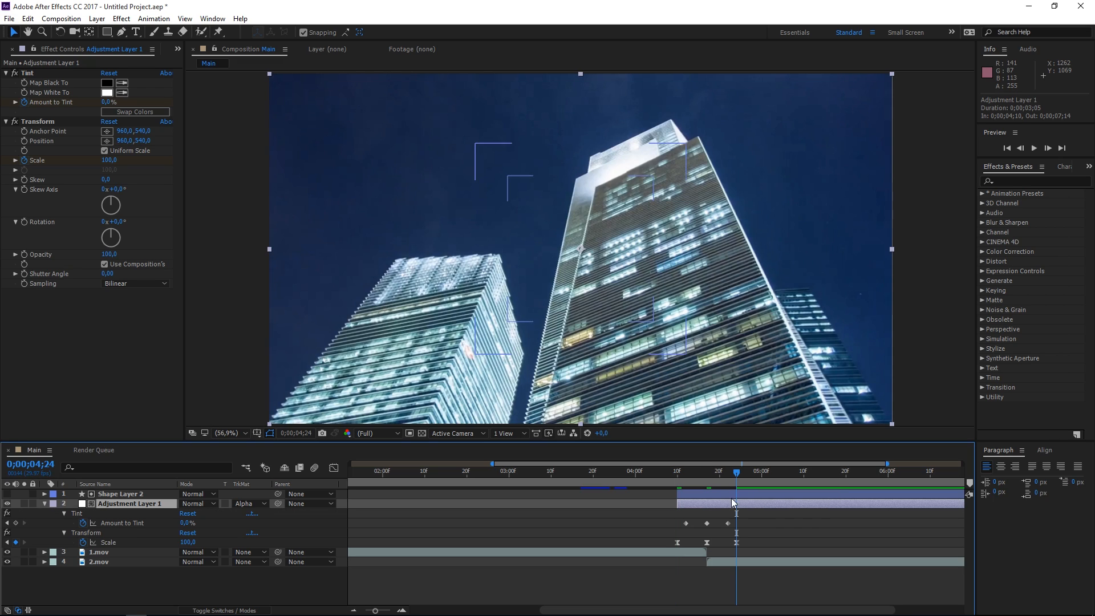